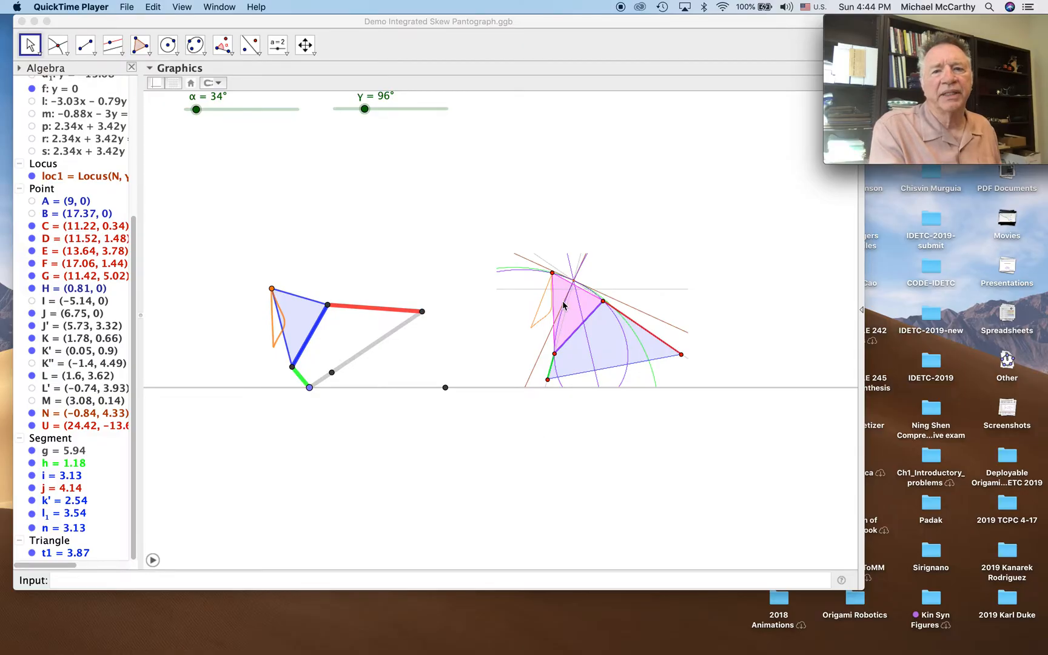
pyautogui.moveTo(545, 264)
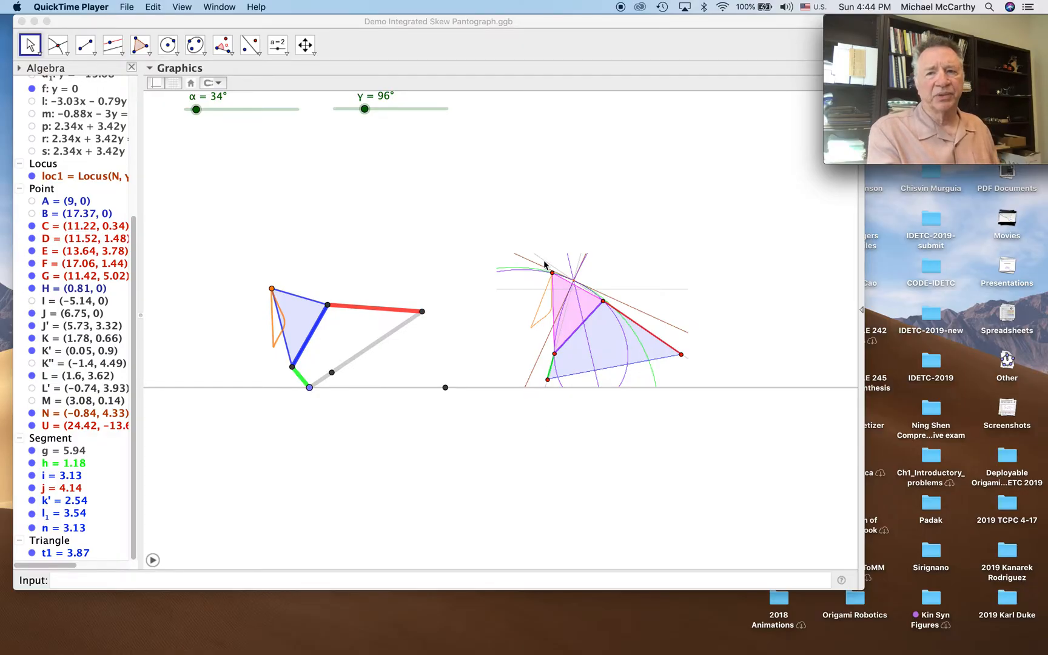
pyautogui.moveTo(178, 199)
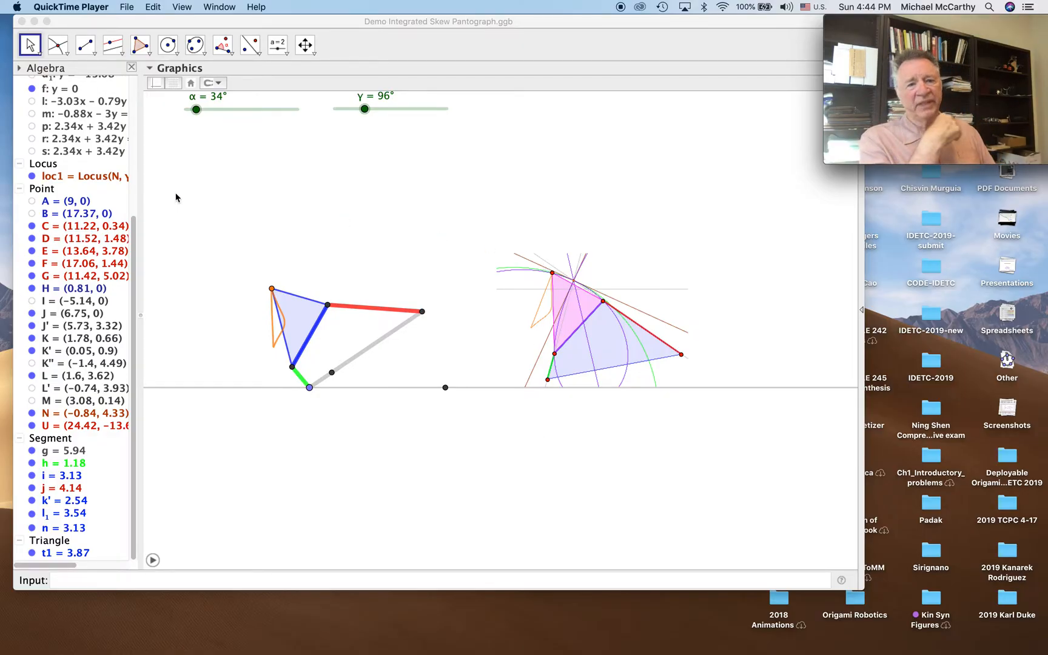
pyautogui.moveTo(308, 387)
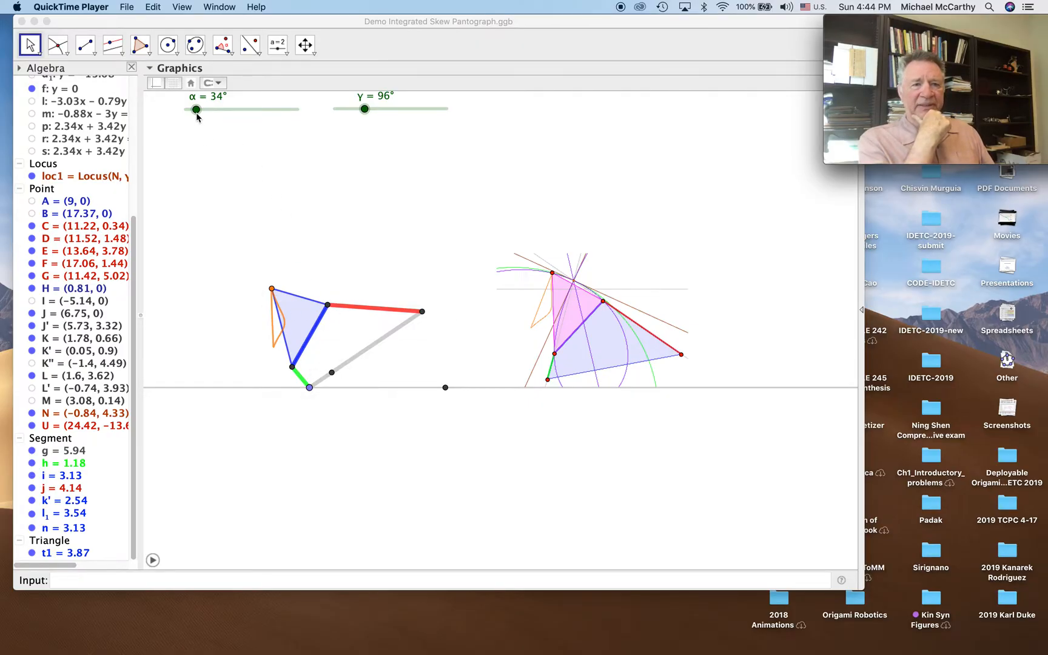
# Step: Sweep the α slider back and forth through several angles, leaving it at 18°
pyautogui.moveTo(196, 109); pyautogui.dragTo(210, 109)
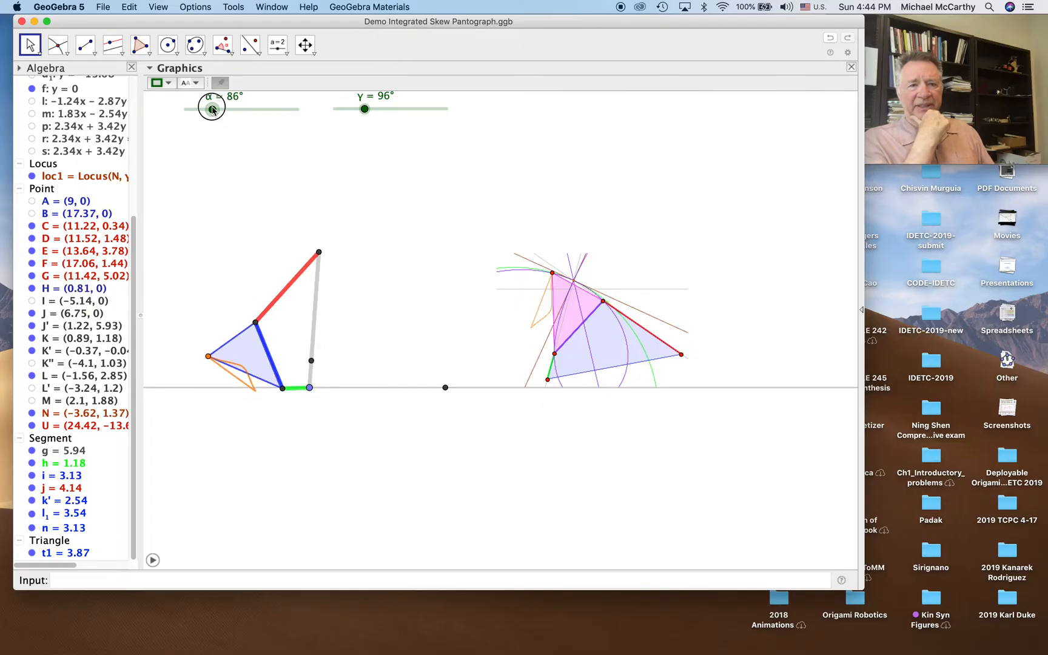
pyautogui.moveTo(210, 109); pyautogui.dragTo(198, 110)
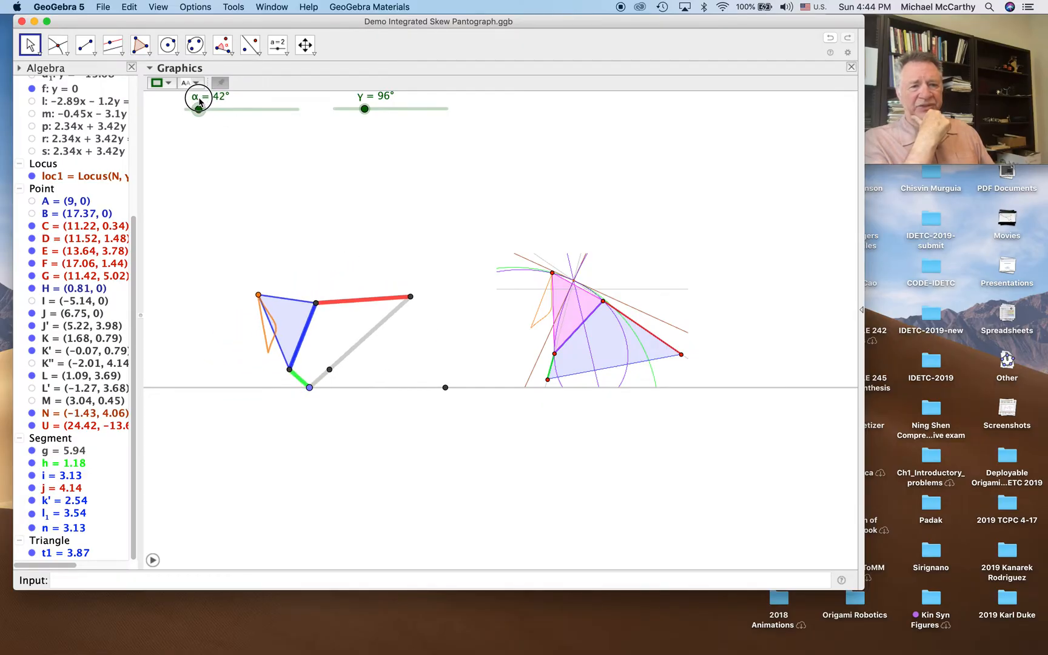
pyautogui.moveTo(198, 109); pyautogui.dragTo(191, 109)
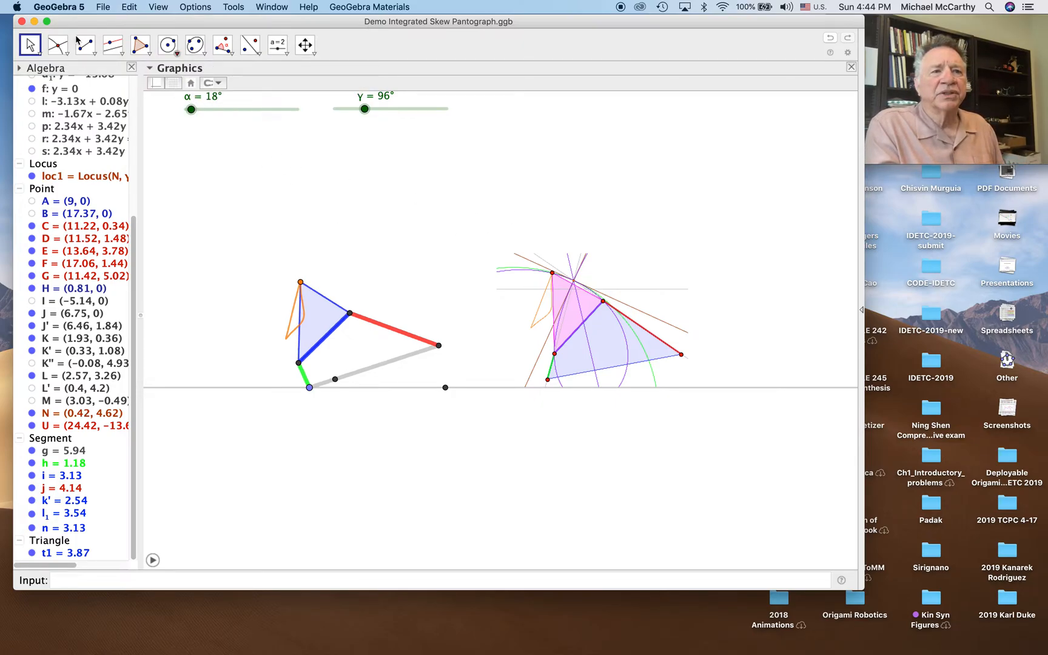
# Step: Choose the Point tool to place point O for the pink triangle
pyautogui.click(57, 45)
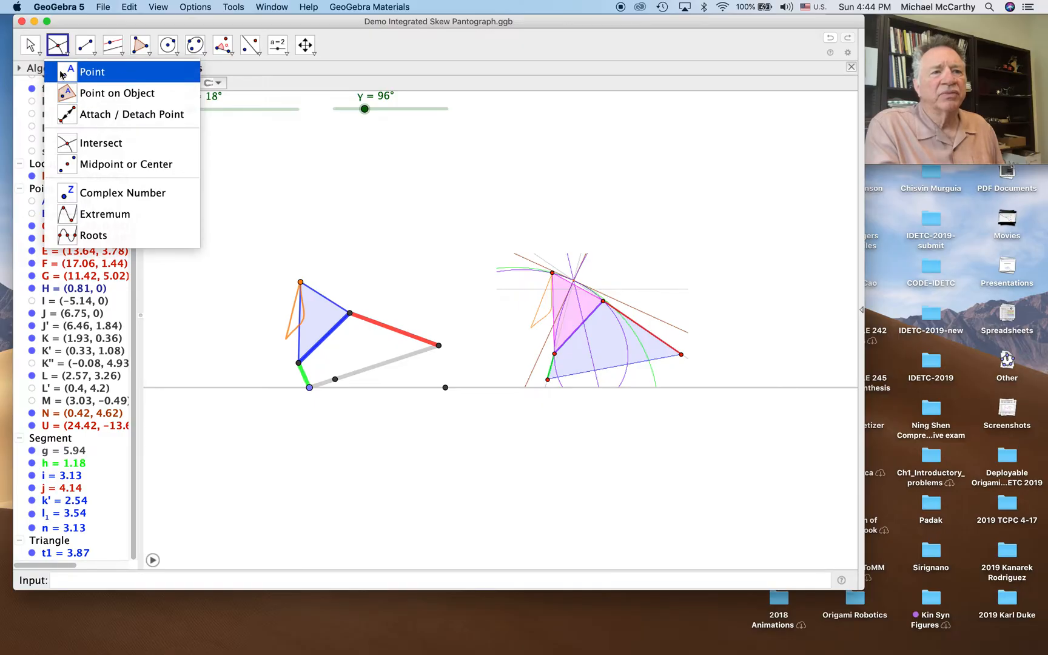
pyautogui.click(92, 72)
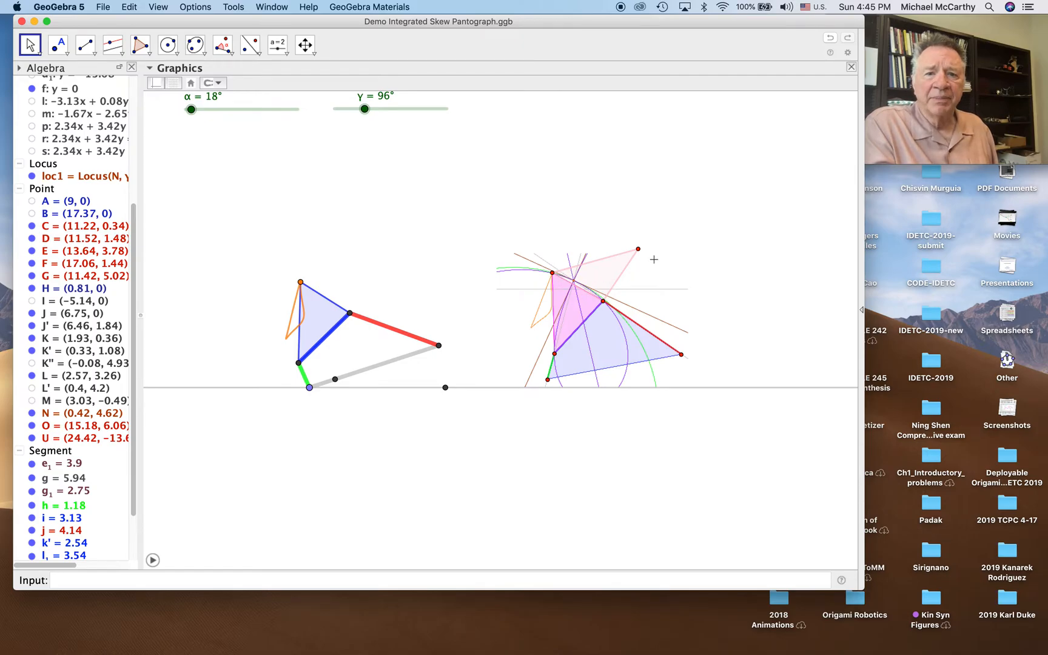
pyautogui.moveTo(356, 320)
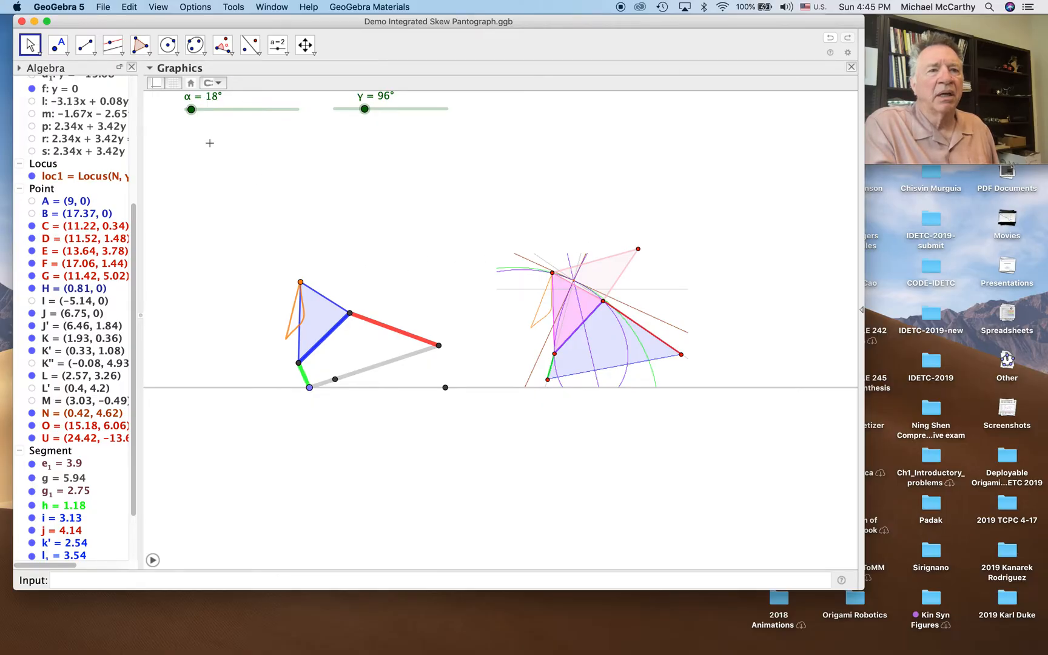
# Step: Measure the 44.67° angle at the magenta triangle's top vertex with the Angle tool
pyautogui.click(224, 45)
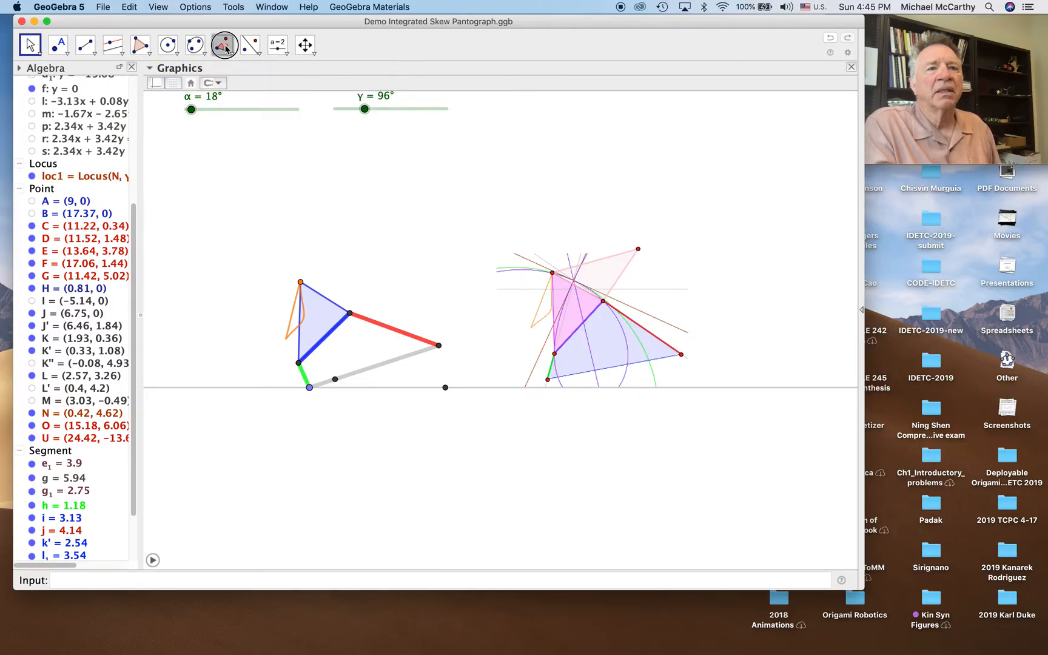
pyautogui.click(223, 45)
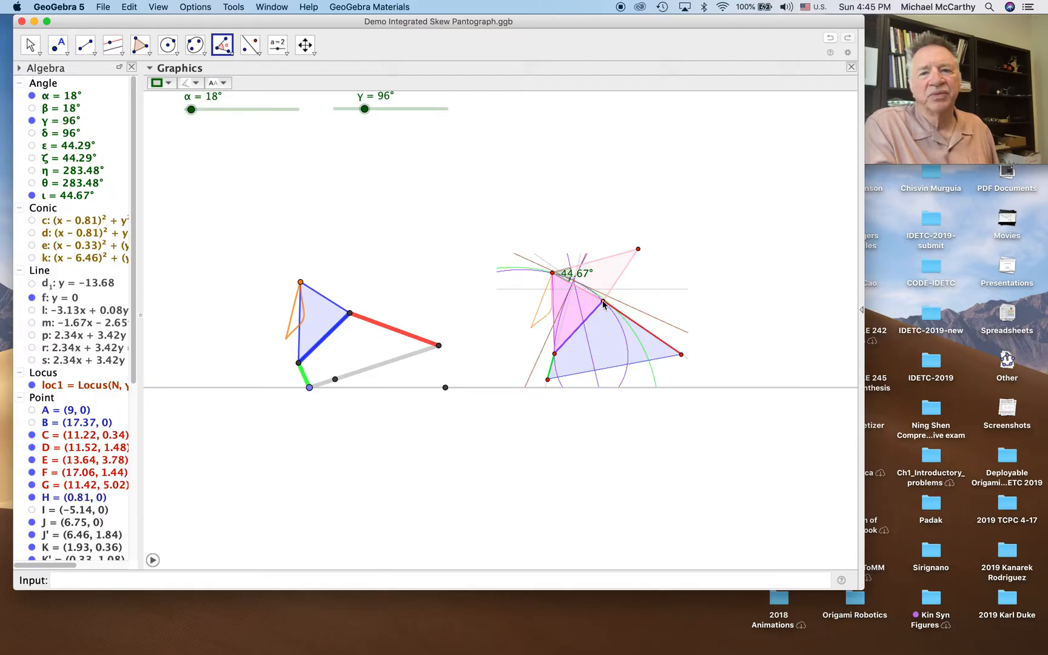
pyautogui.click(602, 302)
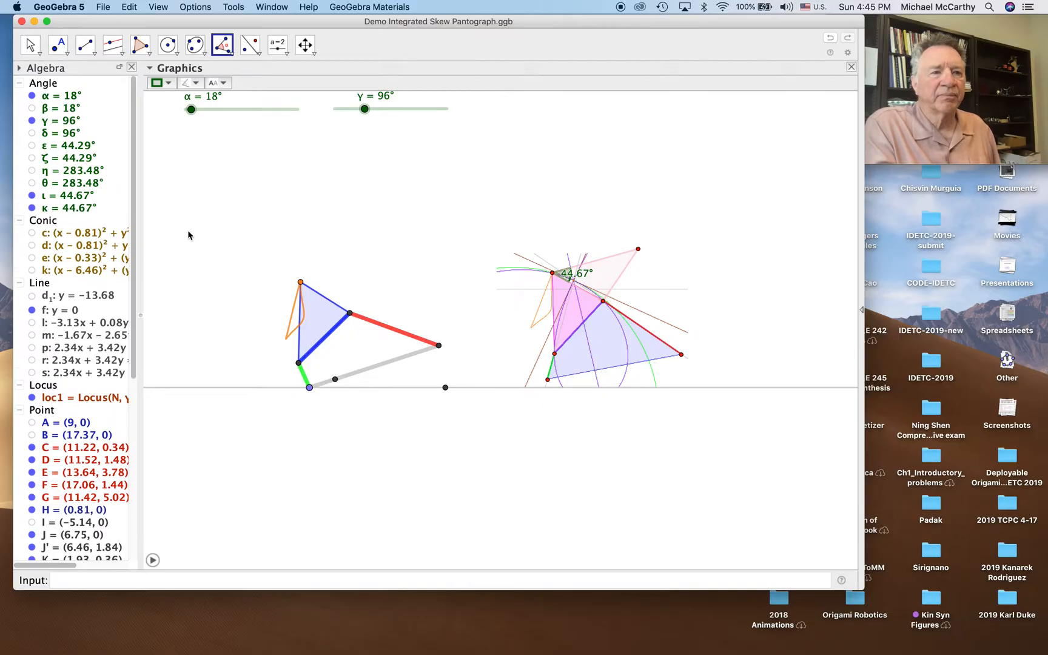
pyautogui.moveTo(280, 236)
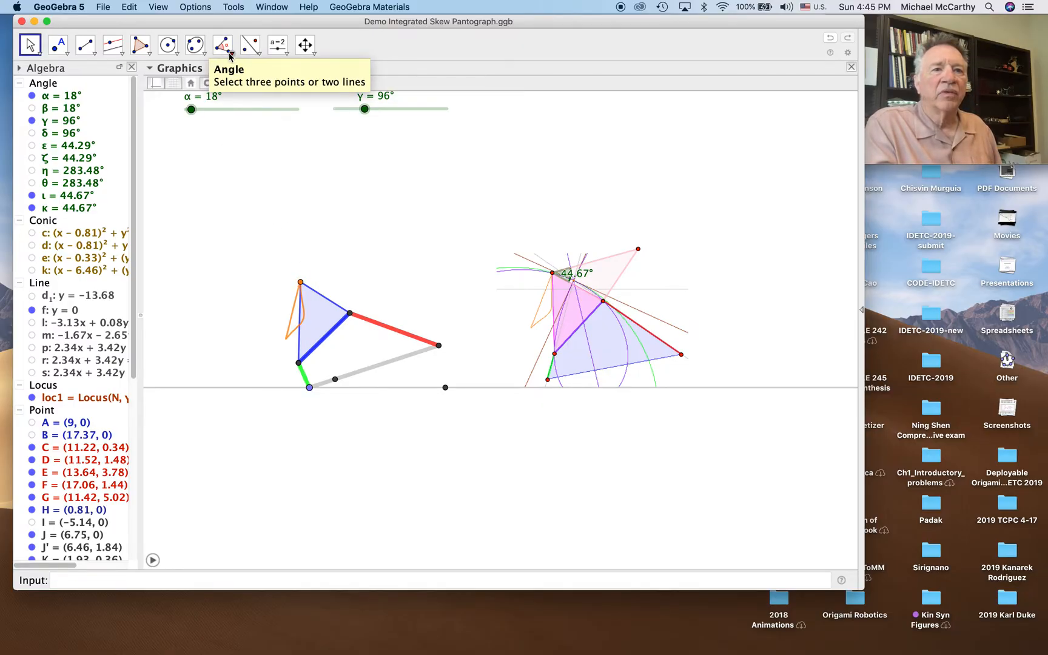
# Step: Copy the measured 44.67° angle κ onto the orange vertex as λ, then add line q
pyautogui.click(222, 45)
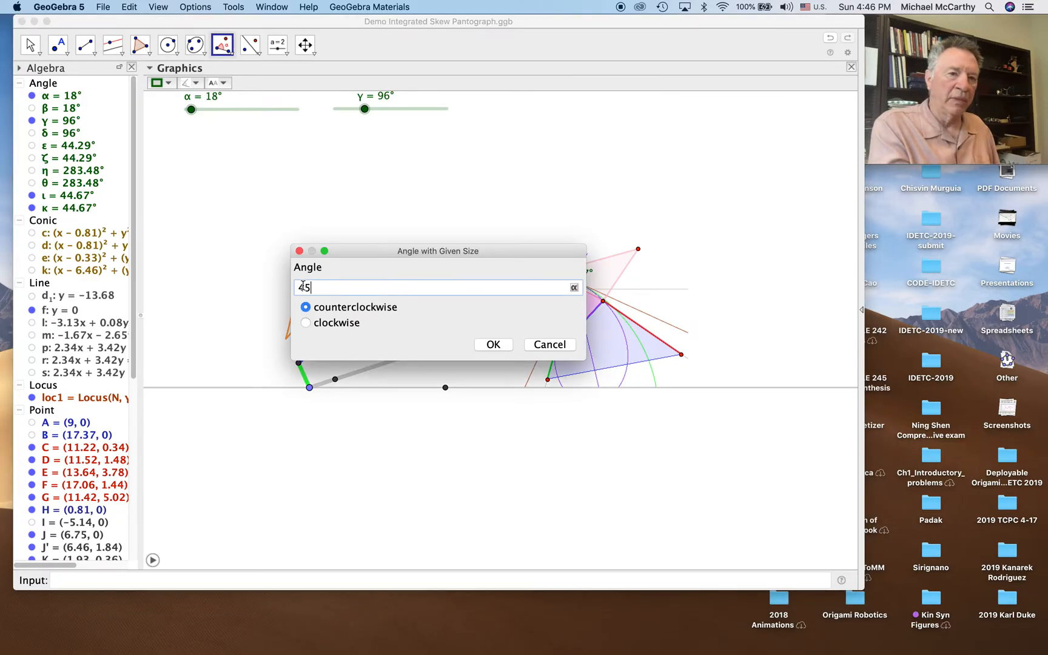
pyautogui.click(574, 287)
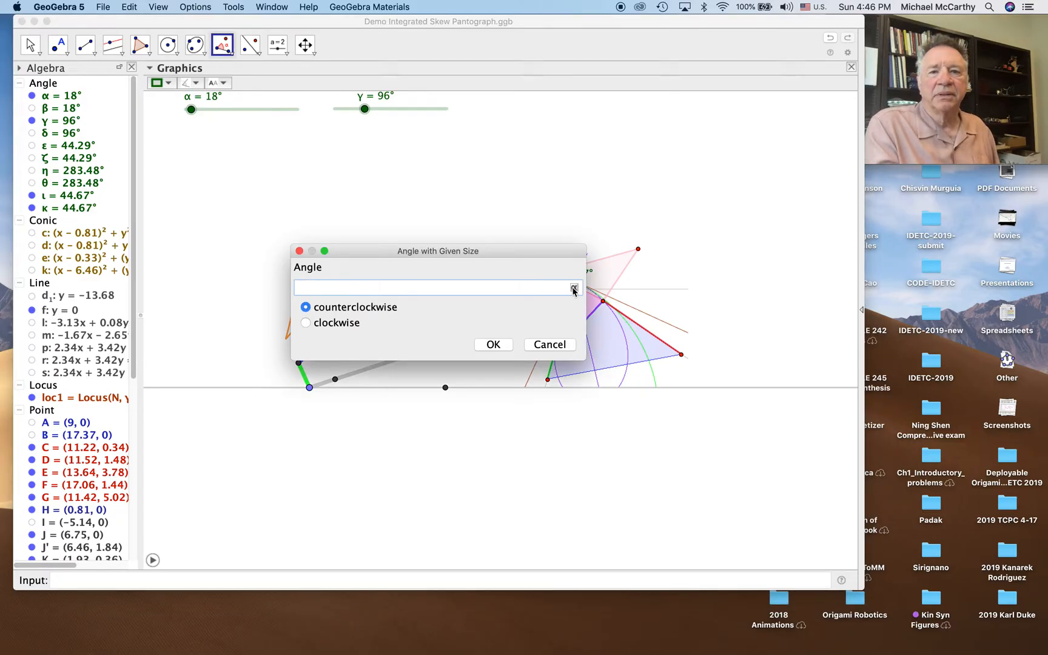
pyautogui.click(573, 287)
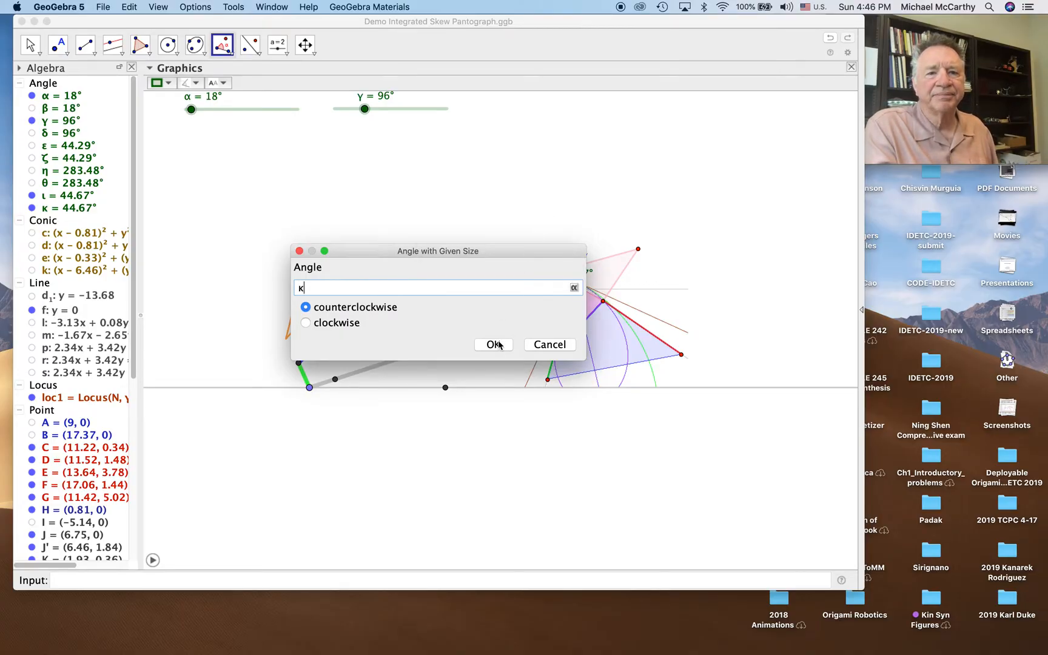
pyautogui.click(492, 344)
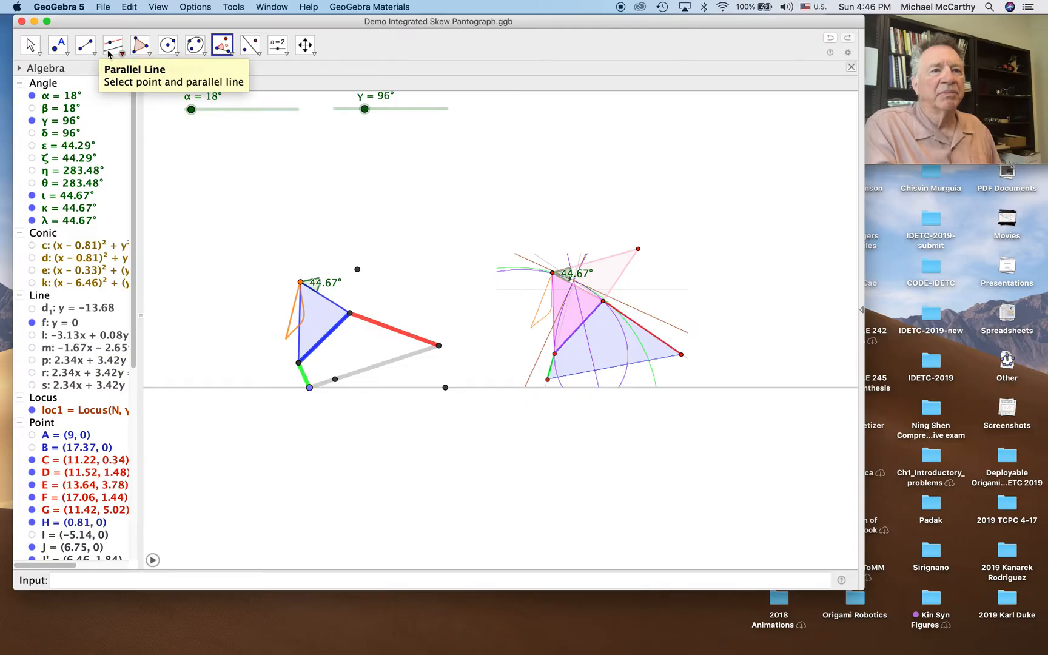
pyautogui.click(112, 45)
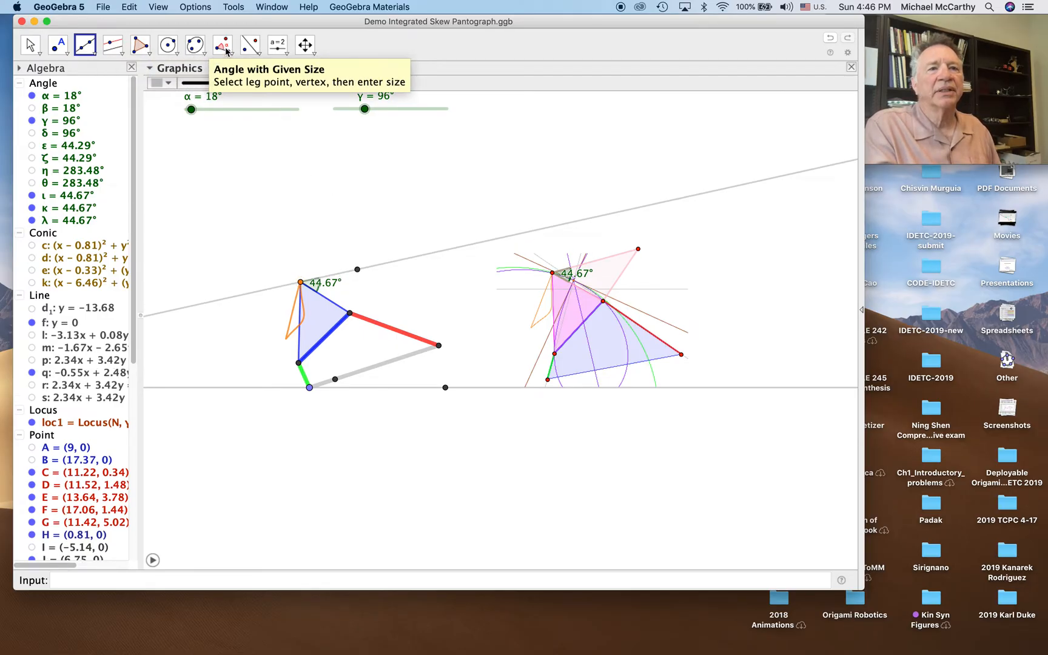
# Step: Measure the 265.19° angle μ and copy it as angle ν at the left upper joint
pyautogui.click(222, 45)
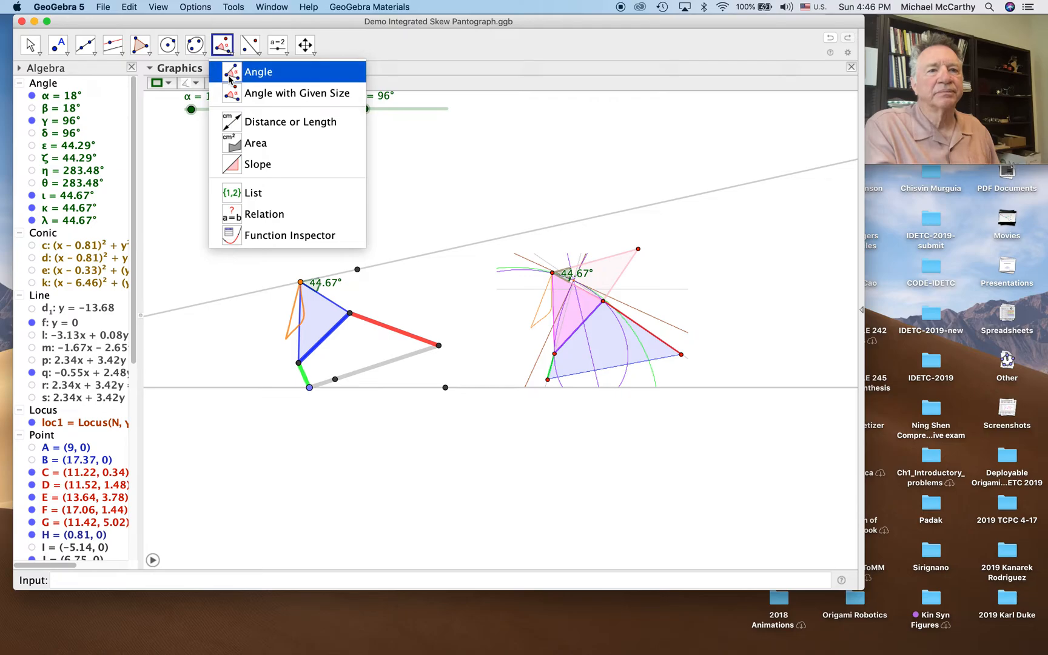
pyautogui.click(552, 274)
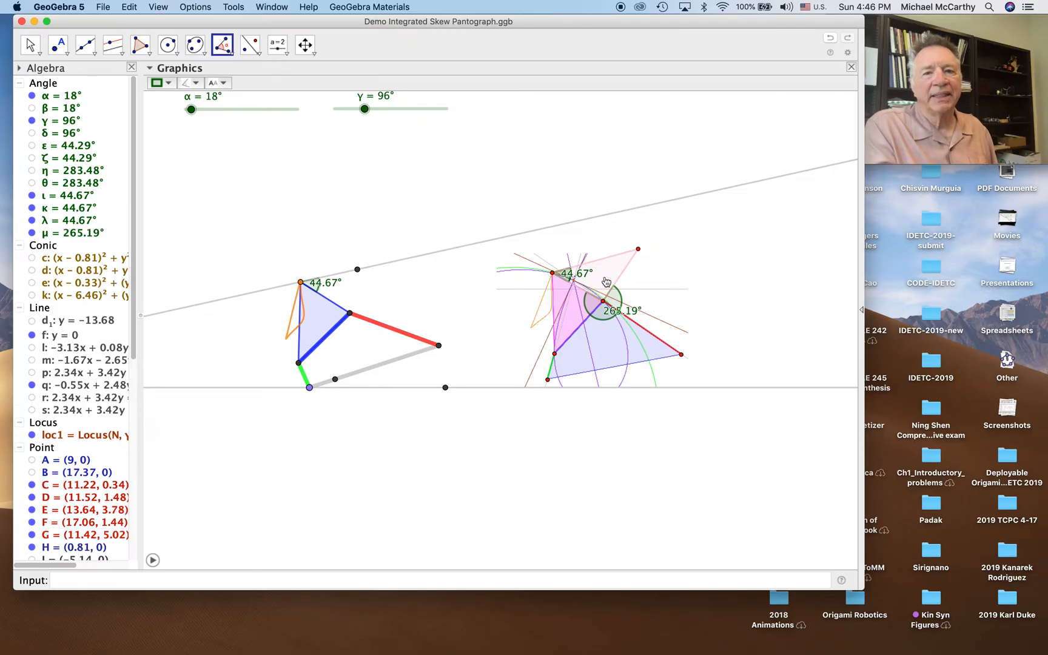
pyautogui.moveTo(222, 45)
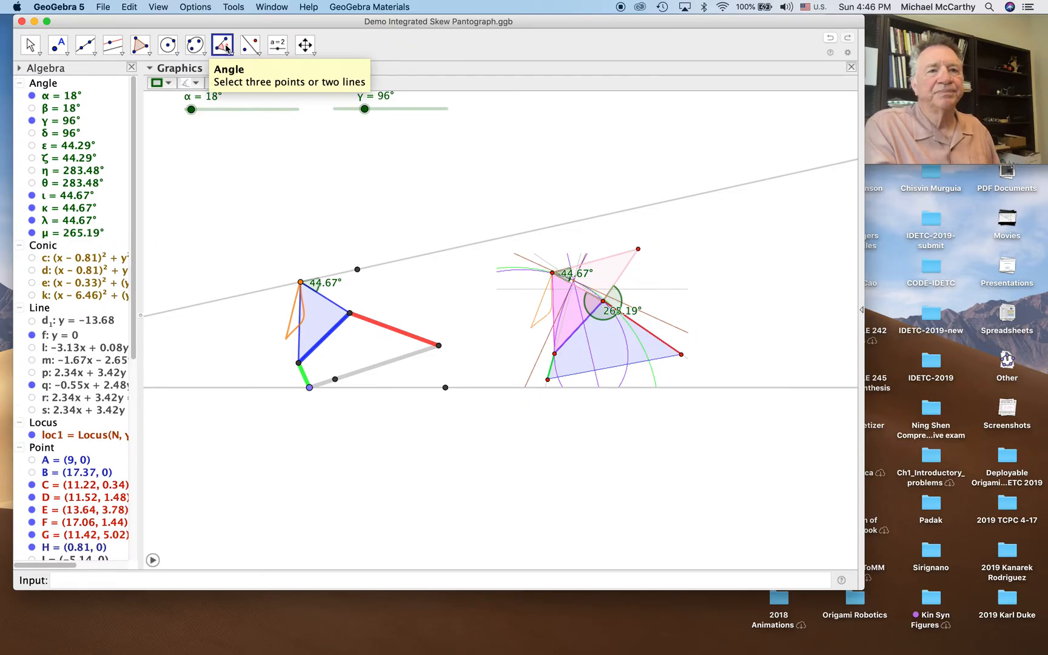
pyautogui.click(222, 45)
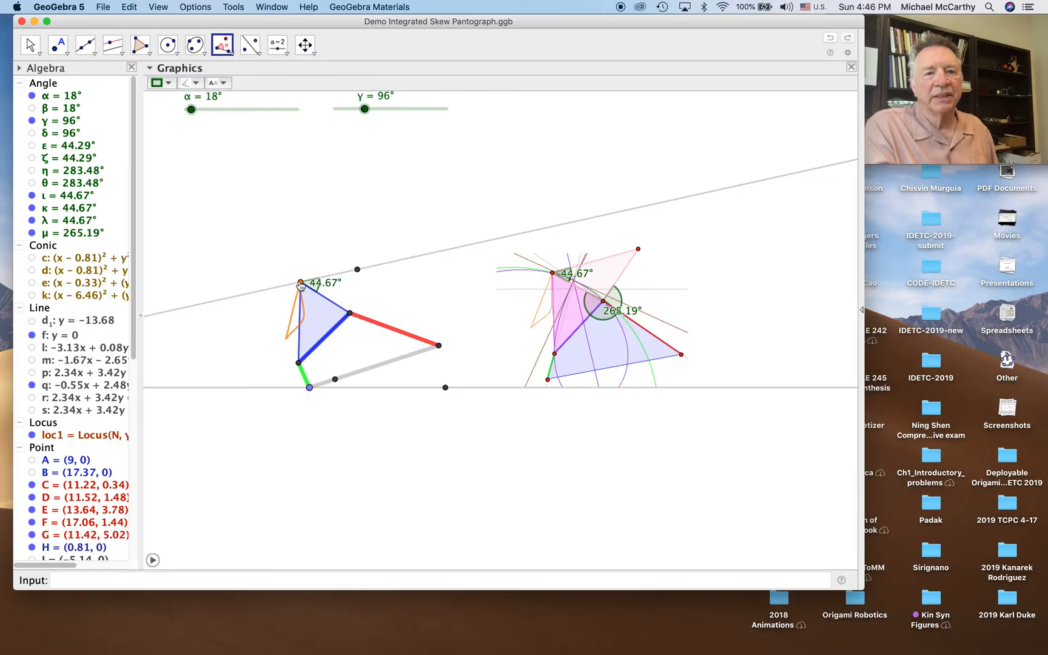
pyautogui.click(300, 283)
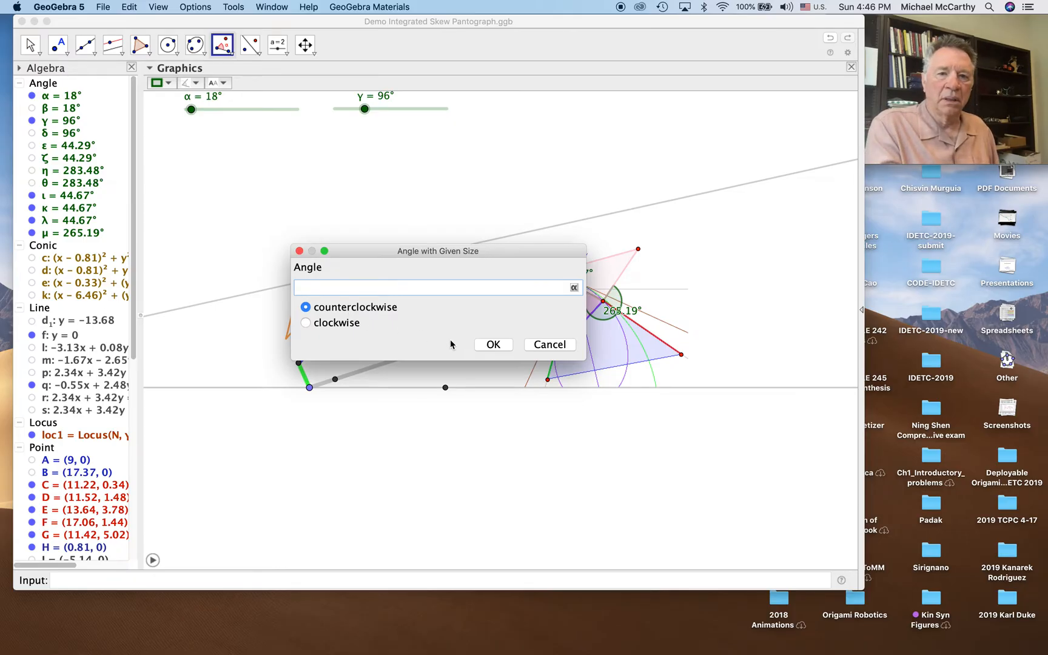
pyautogui.click(493, 344)
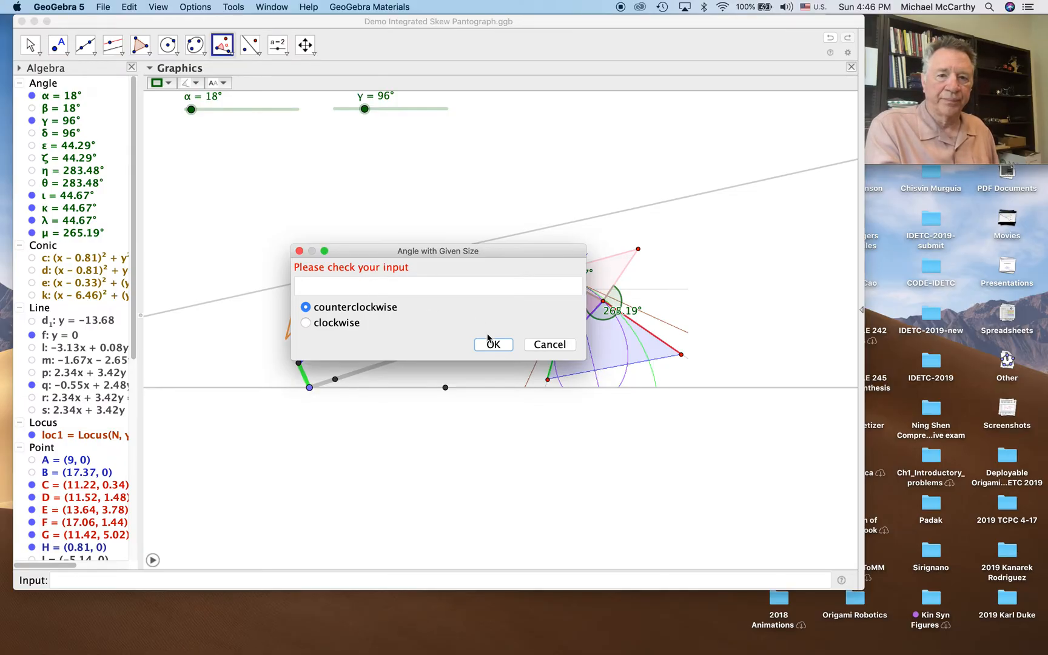
pyautogui.click(434, 286)
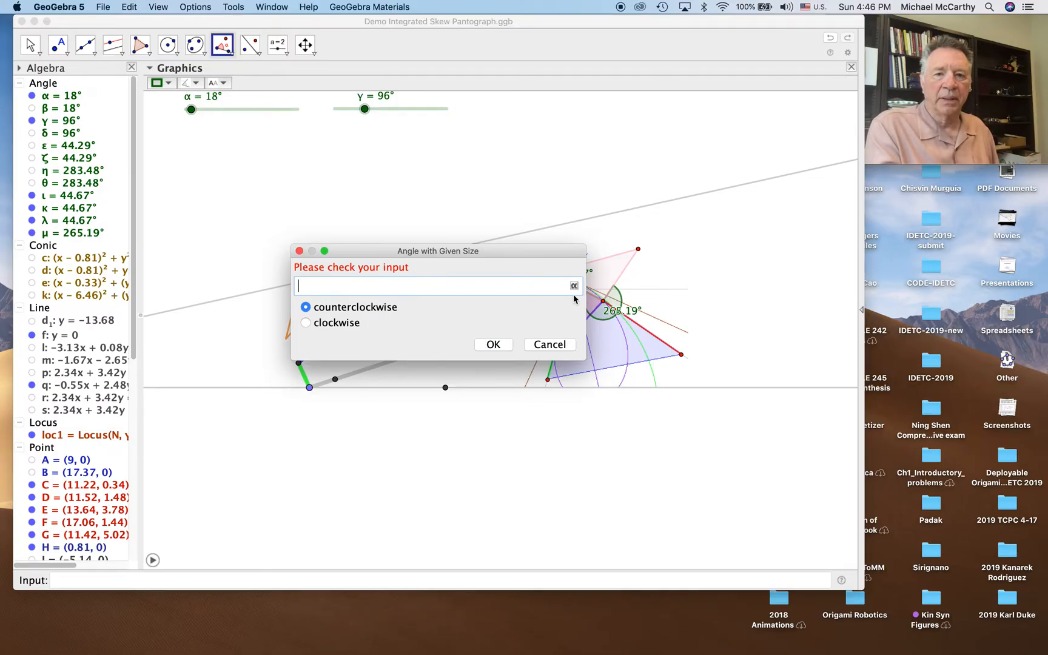
pyautogui.click(574, 286)
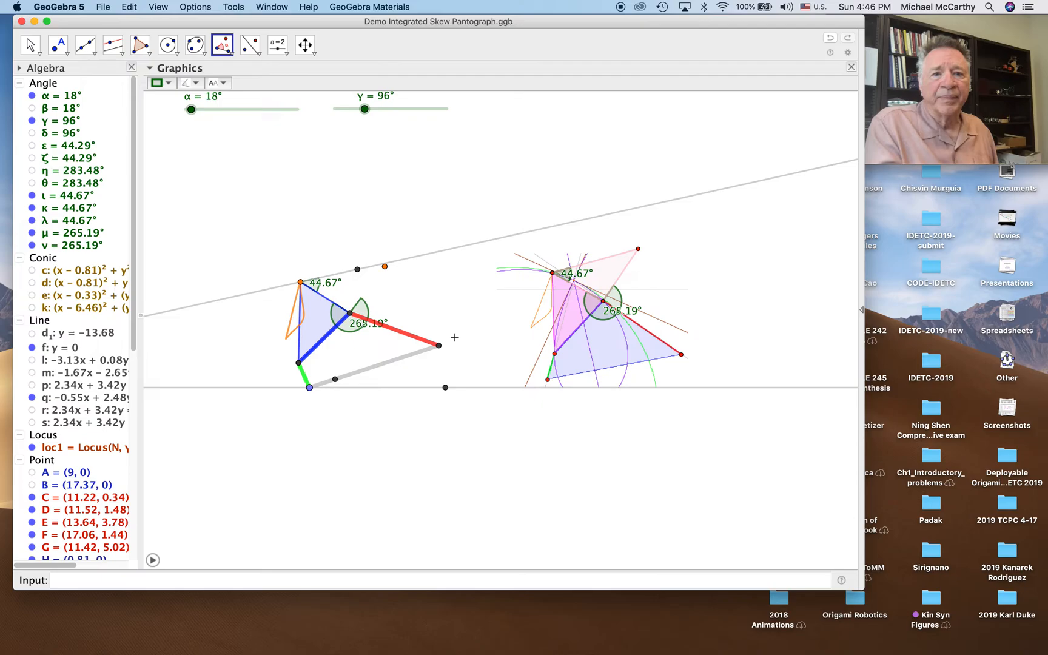
# Step: Place the apex point by intersection, hide the steep helper line, and draw the pink triangle
pyautogui.click(86, 45)
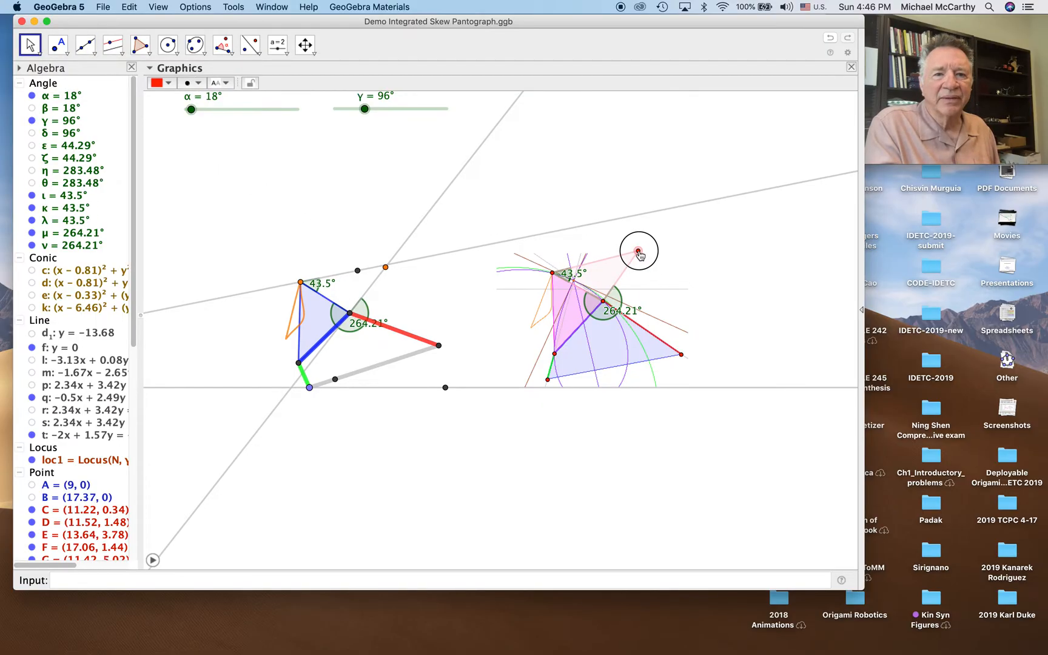
pyautogui.moveTo(638, 251); pyautogui.dragTo(629, 233)
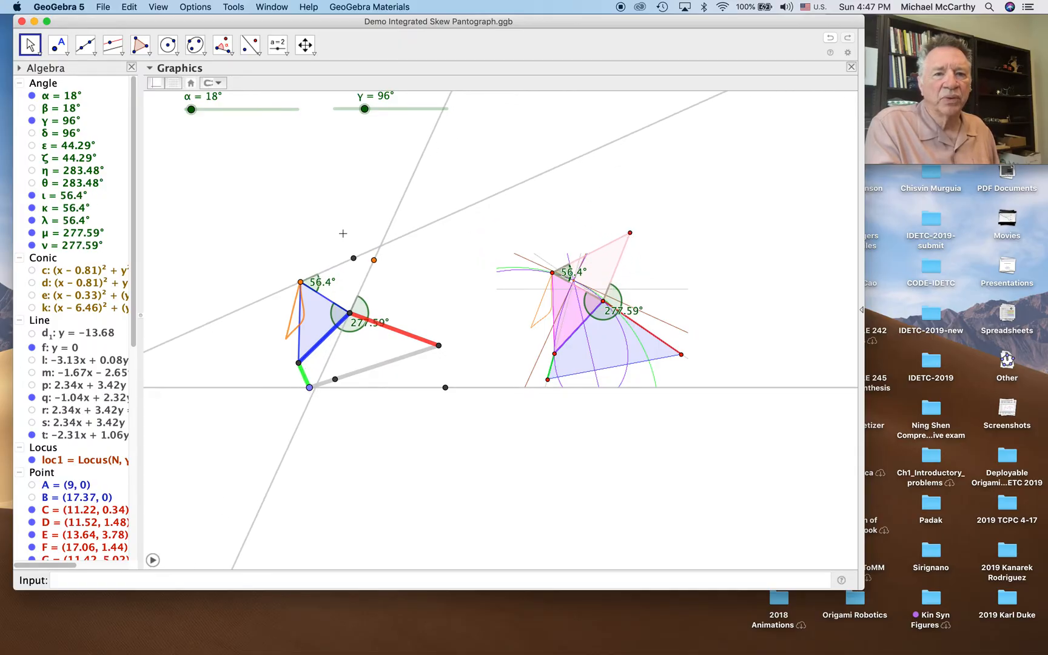
pyautogui.moveTo(112, 45)
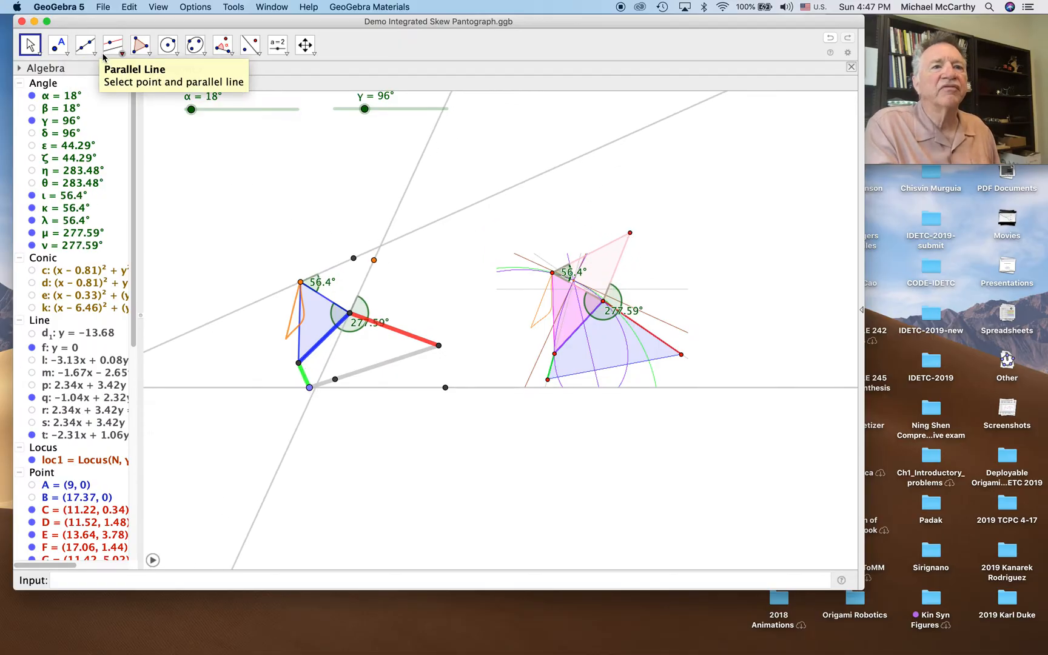
pyautogui.moveTo(59, 45)
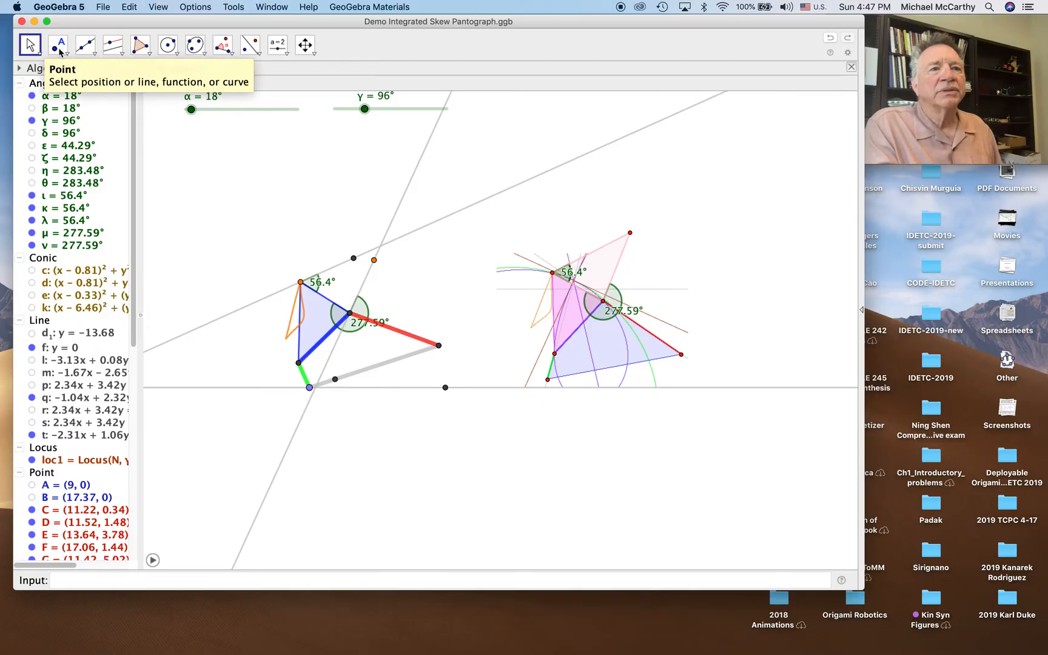
pyautogui.click(58, 45)
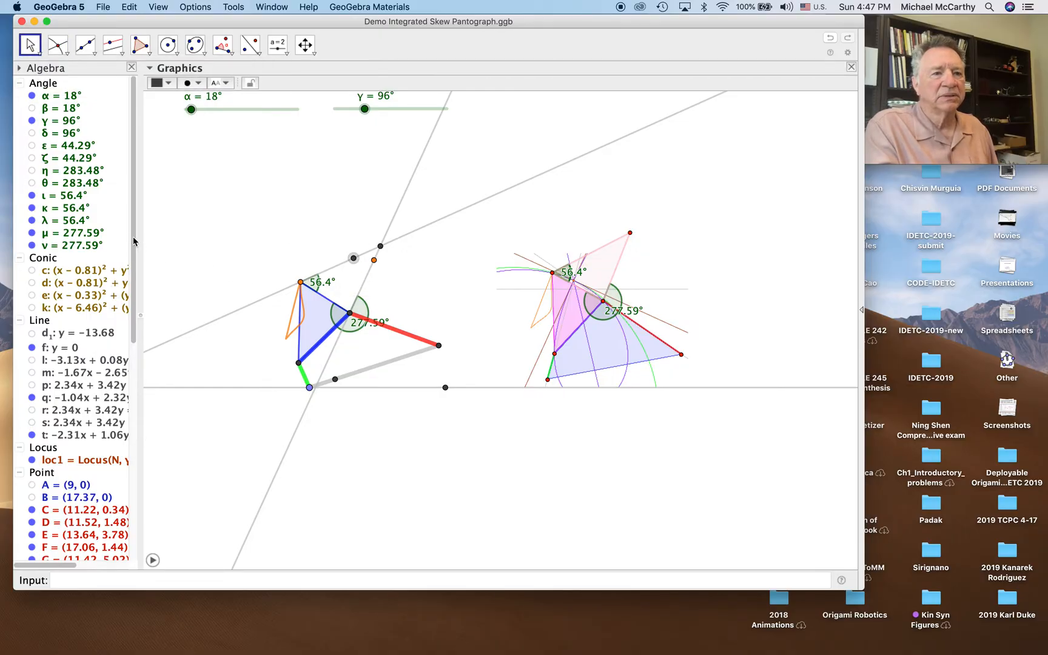
pyautogui.scroll(-3)
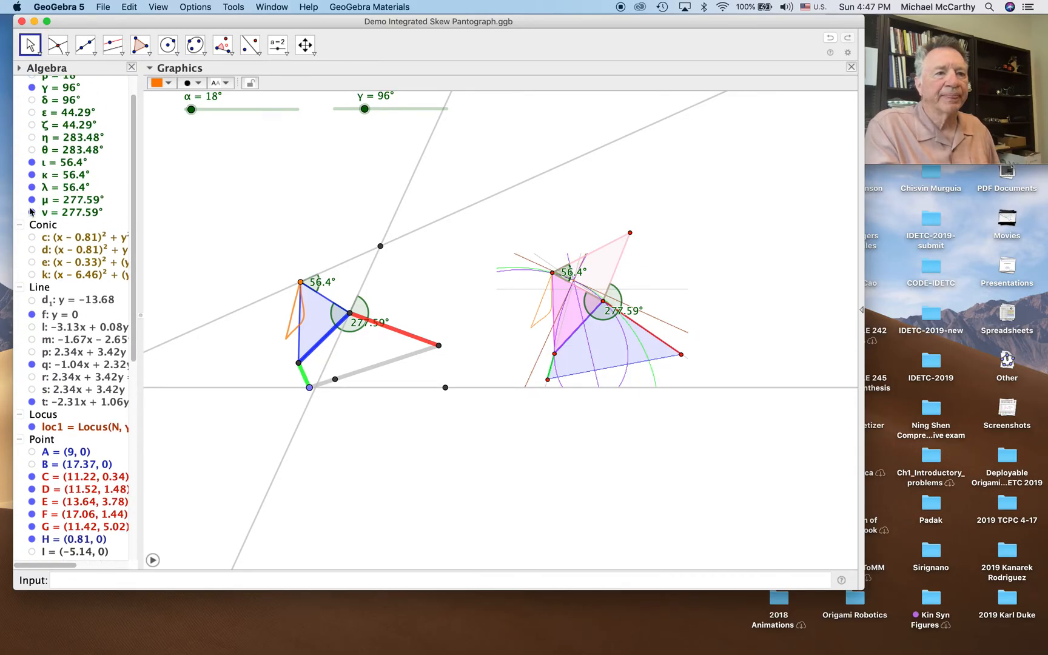
pyautogui.click(80, 401)
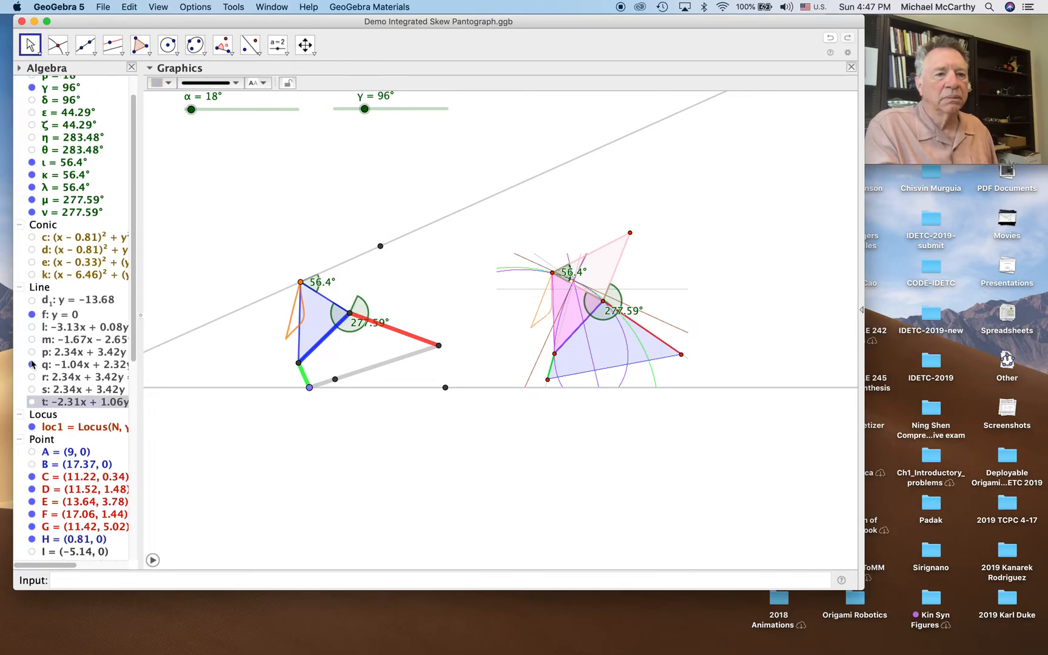
pyautogui.moveTo(194, 45)
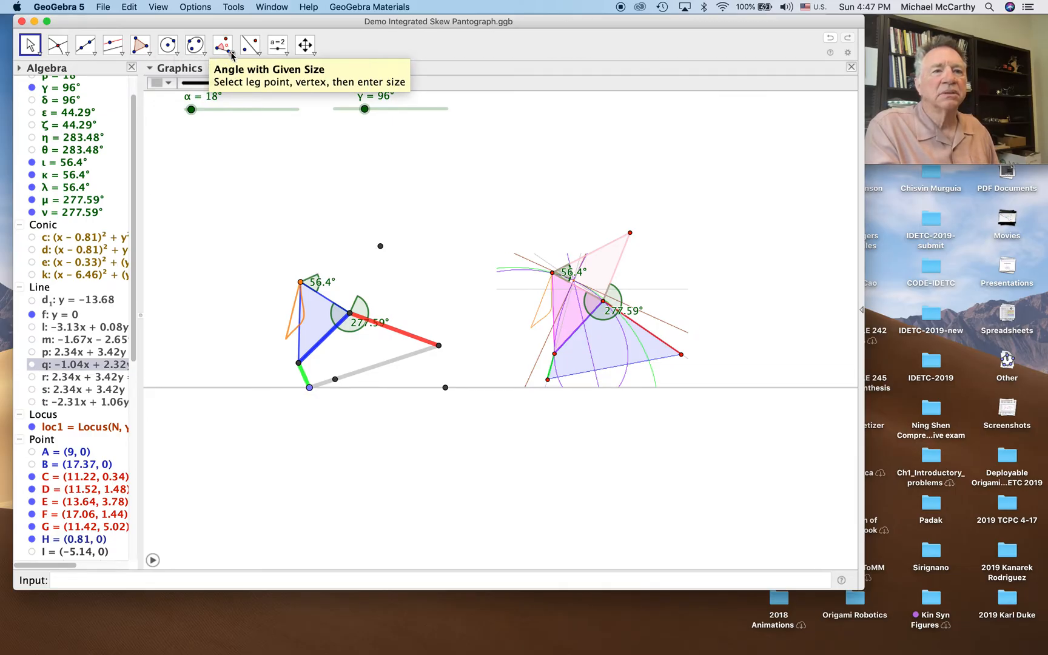
pyautogui.click(140, 45)
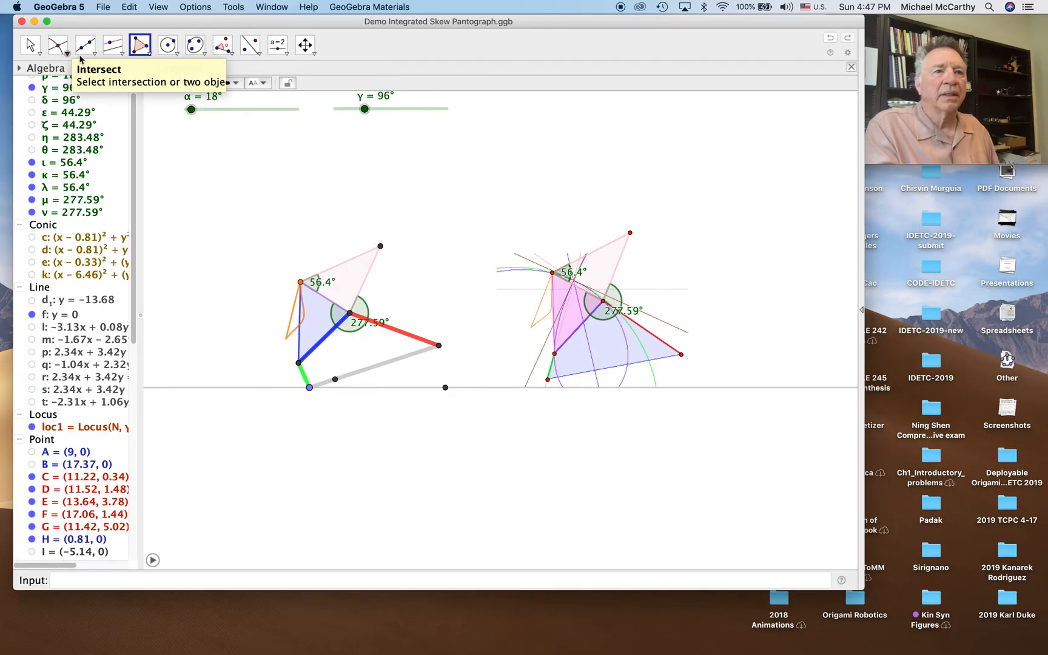
# Step: Draw parallel lines, intersect them, and join the pink apex to the crossing point
pyautogui.click(112, 45)
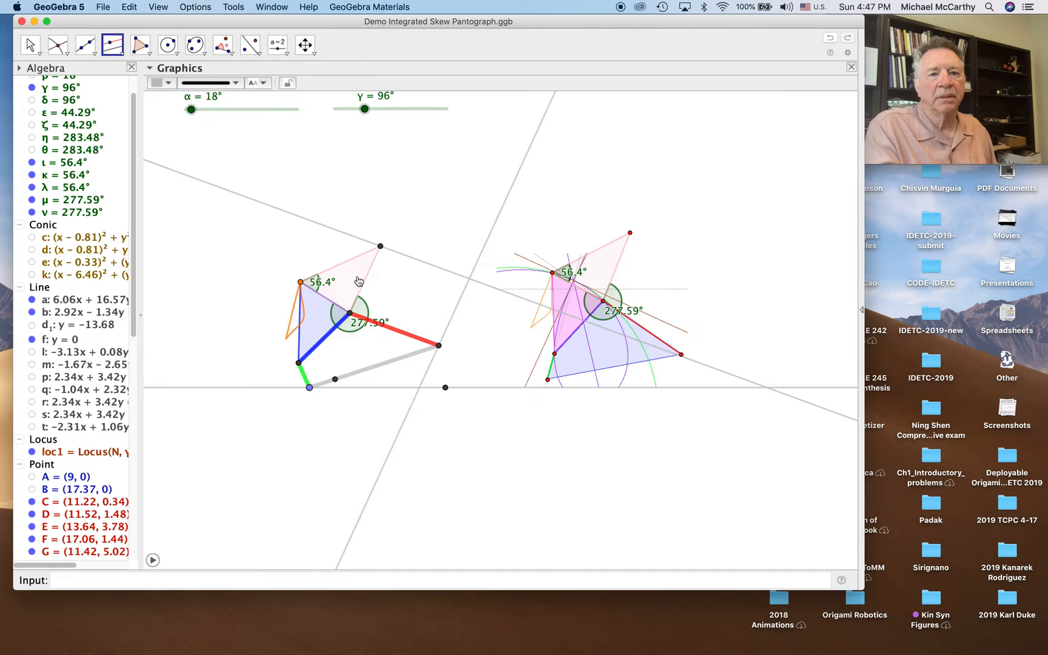
pyautogui.click(57, 44)
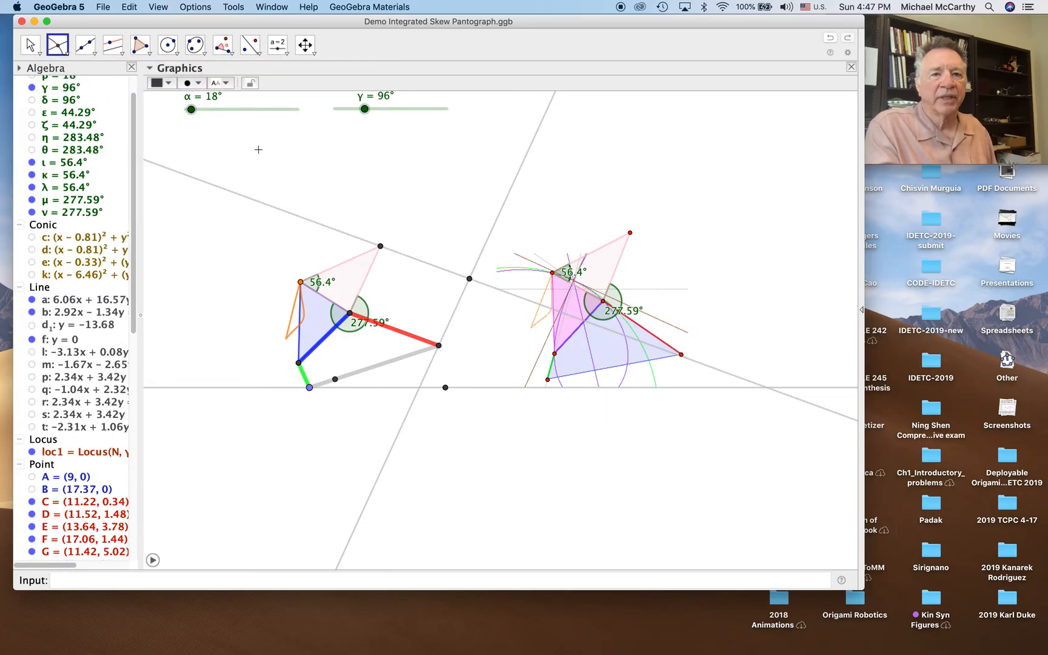
pyautogui.click(86, 45)
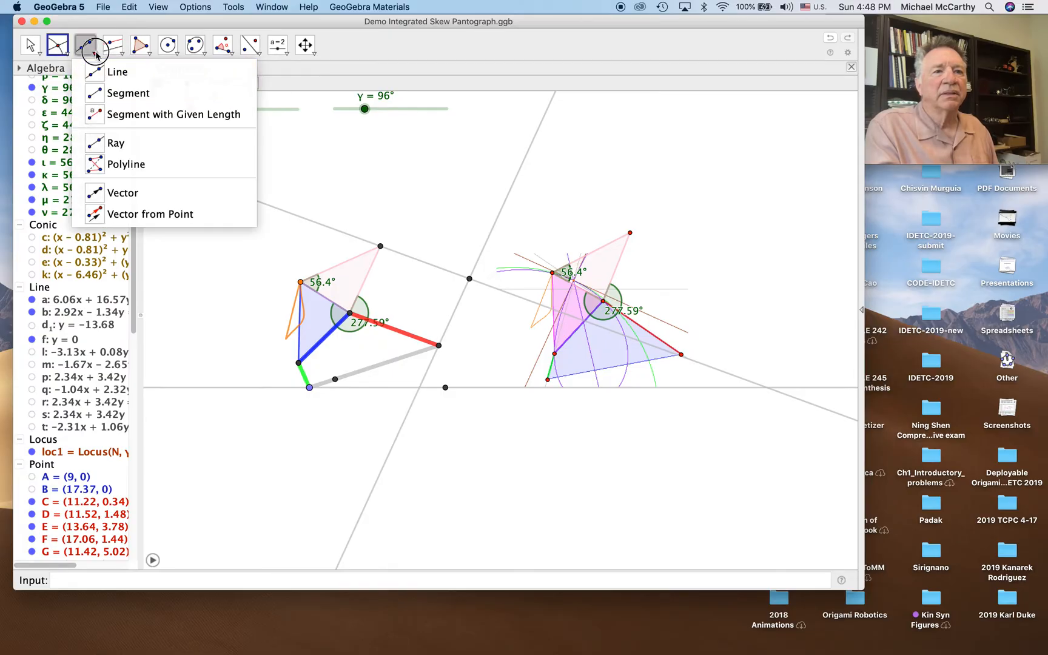
pyautogui.click(117, 71)
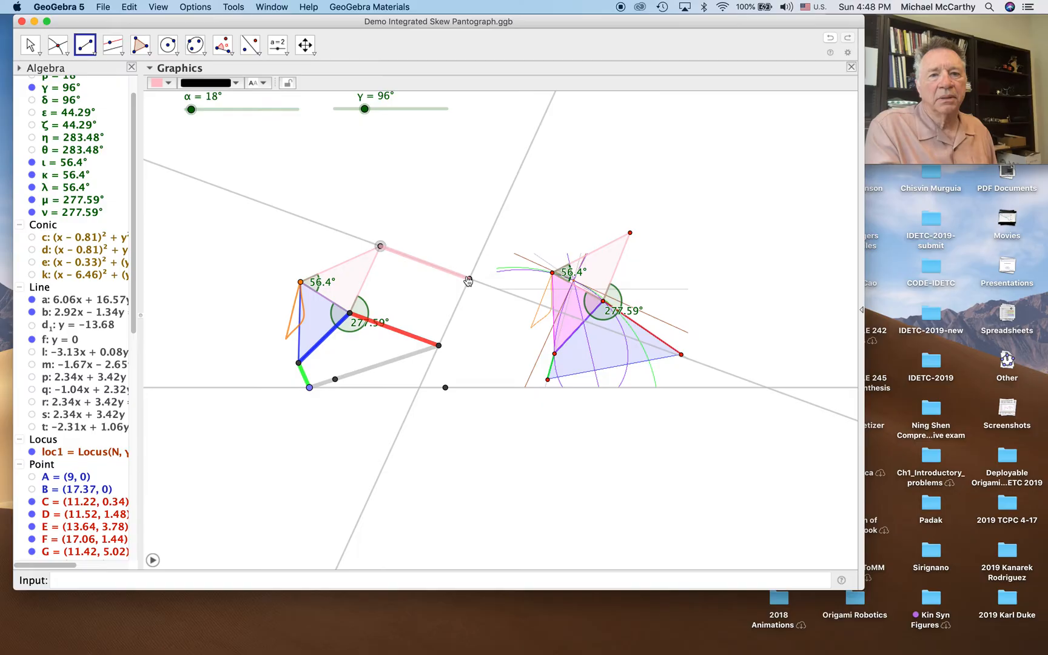
pyautogui.click(161, 83)
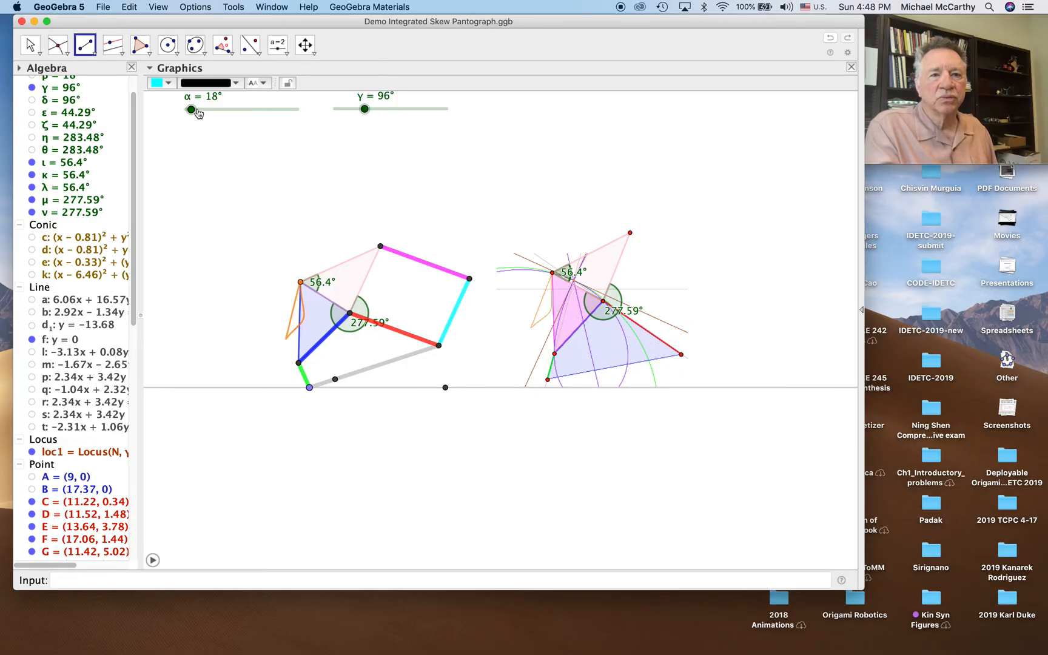
# Step: Set α to 20° and γ to 98°, then flex the linkage with the red point
pyautogui.moveTo(192, 109); pyautogui.dragTo(194, 110)
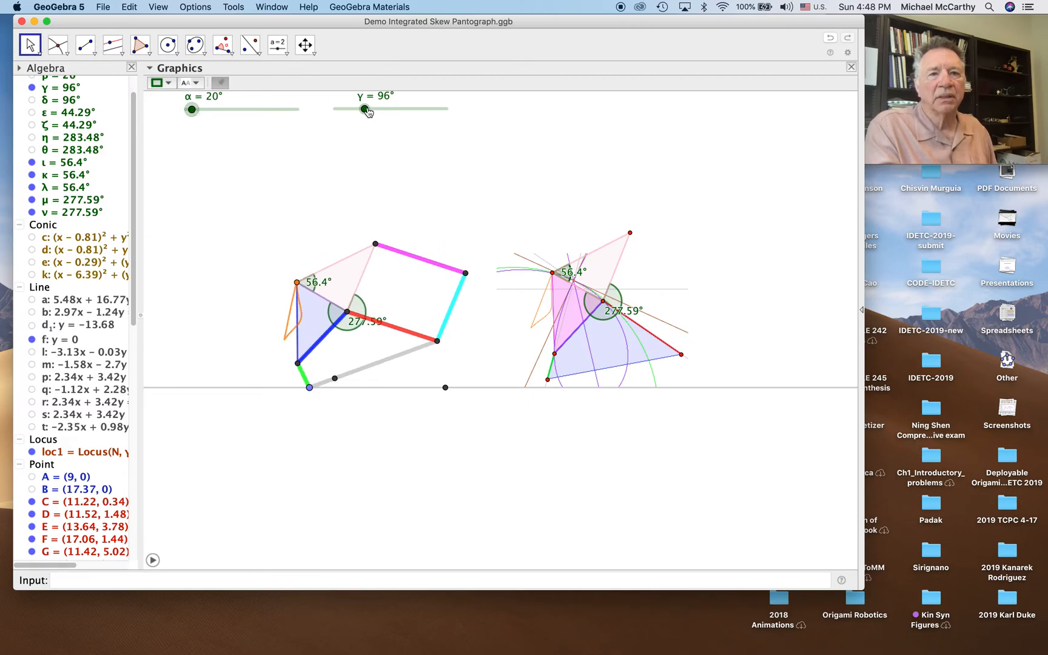
pyautogui.moveTo(364, 109); pyautogui.dragTo(365, 110)
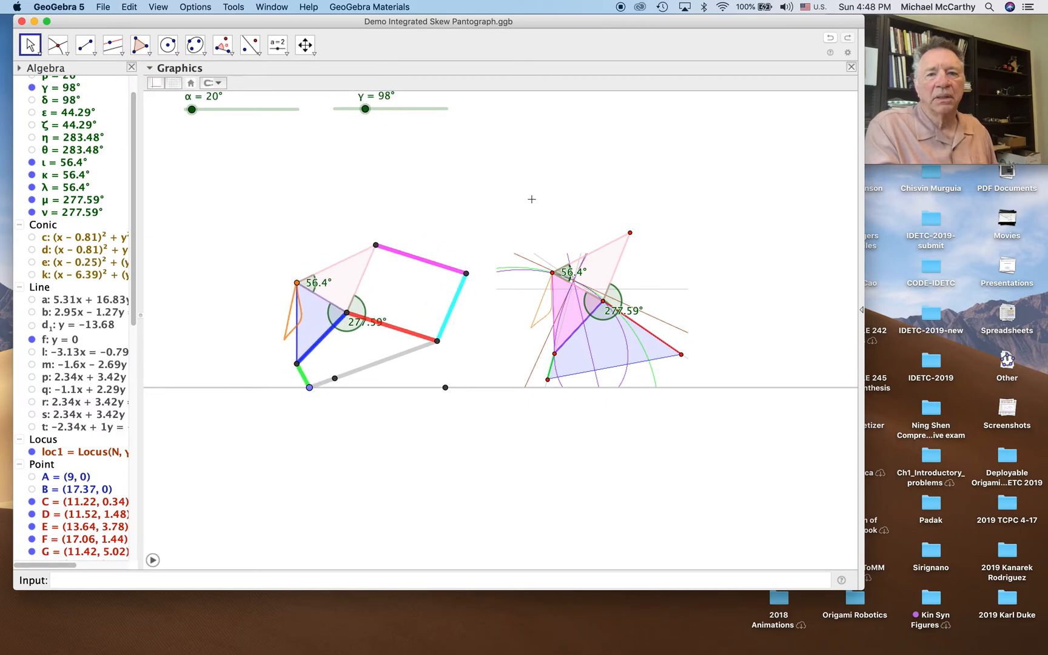
pyautogui.click(628, 234)
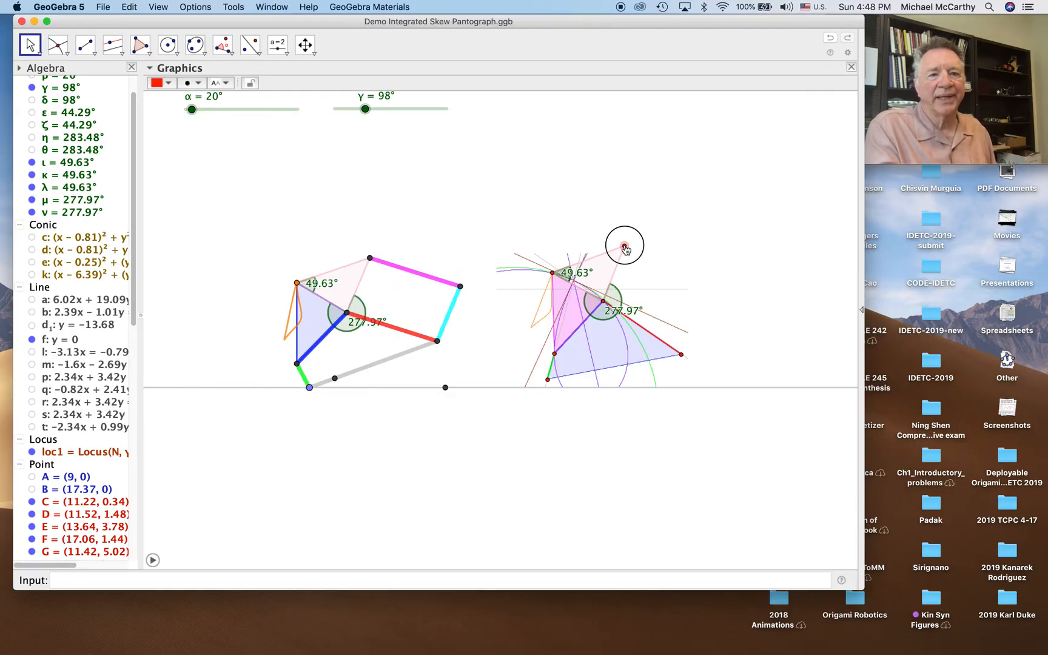
pyautogui.moveTo(624, 245); pyautogui.dragTo(655, 245)
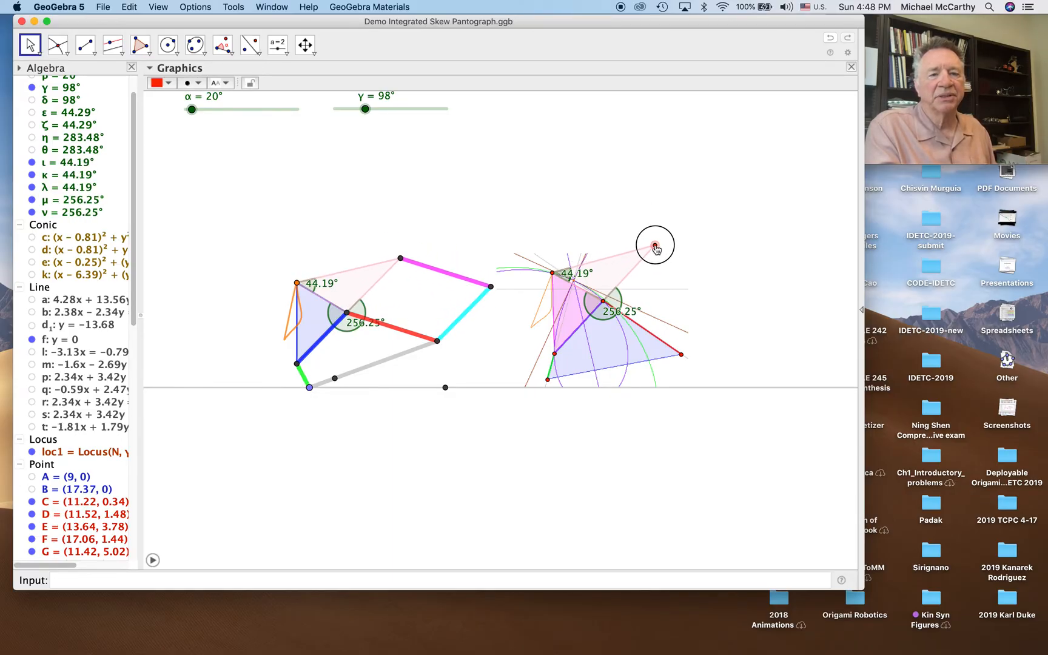
pyautogui.moveTo(655, 244); pyautogui.dragTo(624, 235)
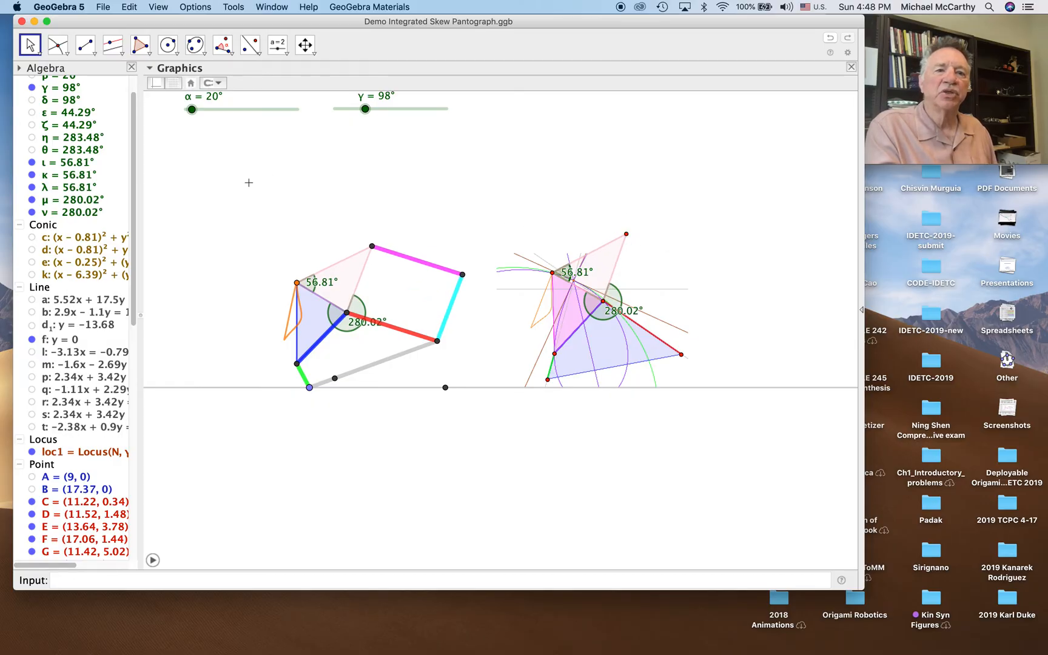
pyautogui.moveTo(373, 245)
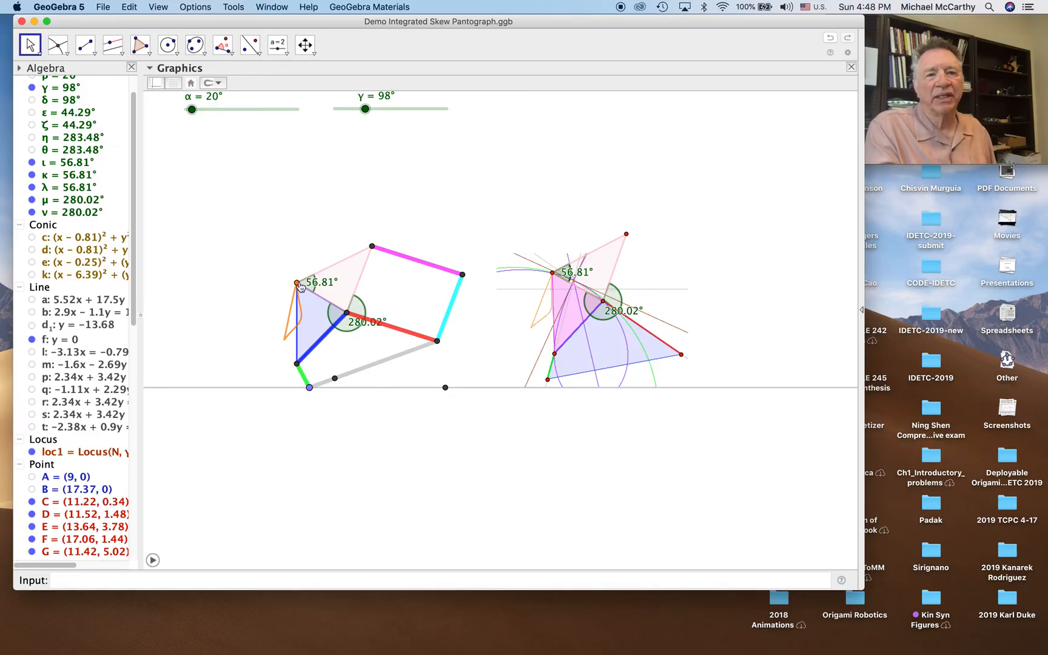
pyautogui.moveTo(222, 44)
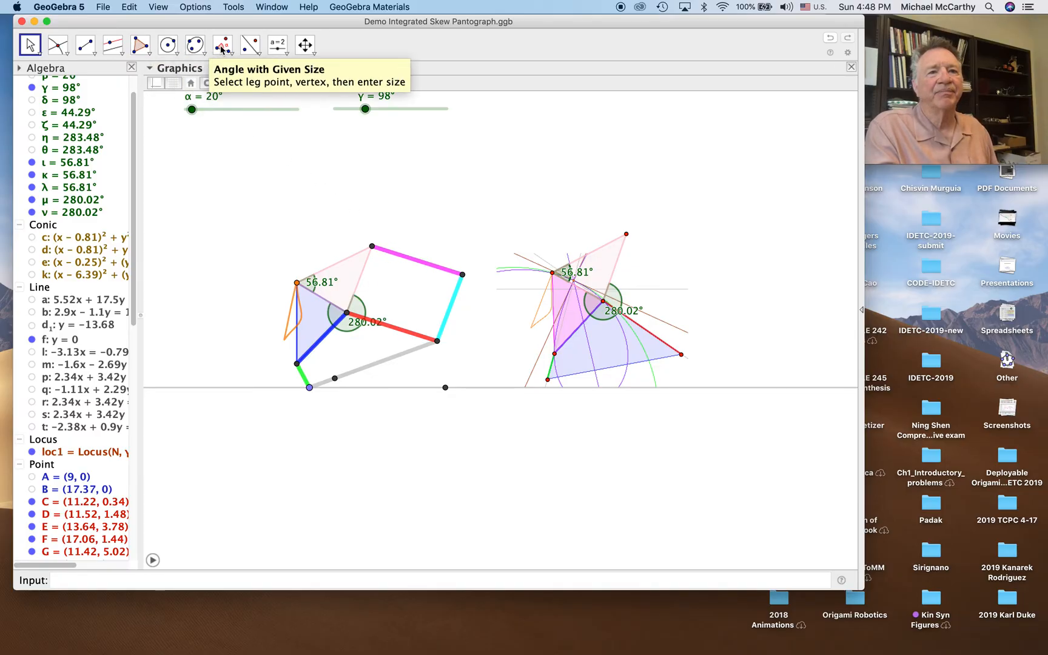
# Step: Copy angle κ onto the left linkage's upper joint as a 56.81° angle
pyautogui.click(221, 45)
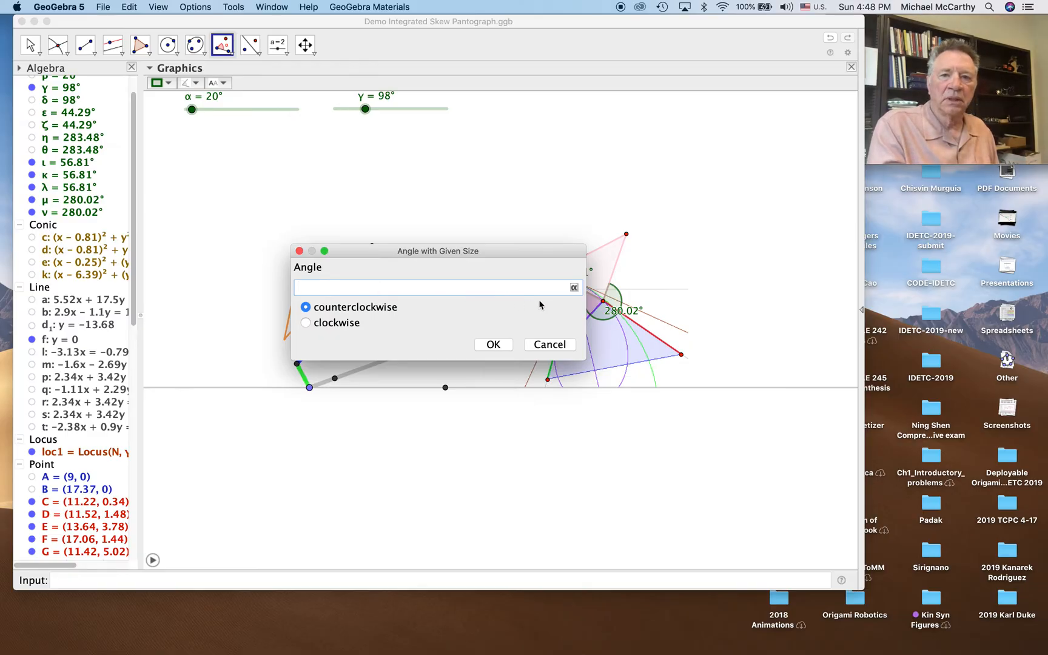
pyautogui.click(573, 288)
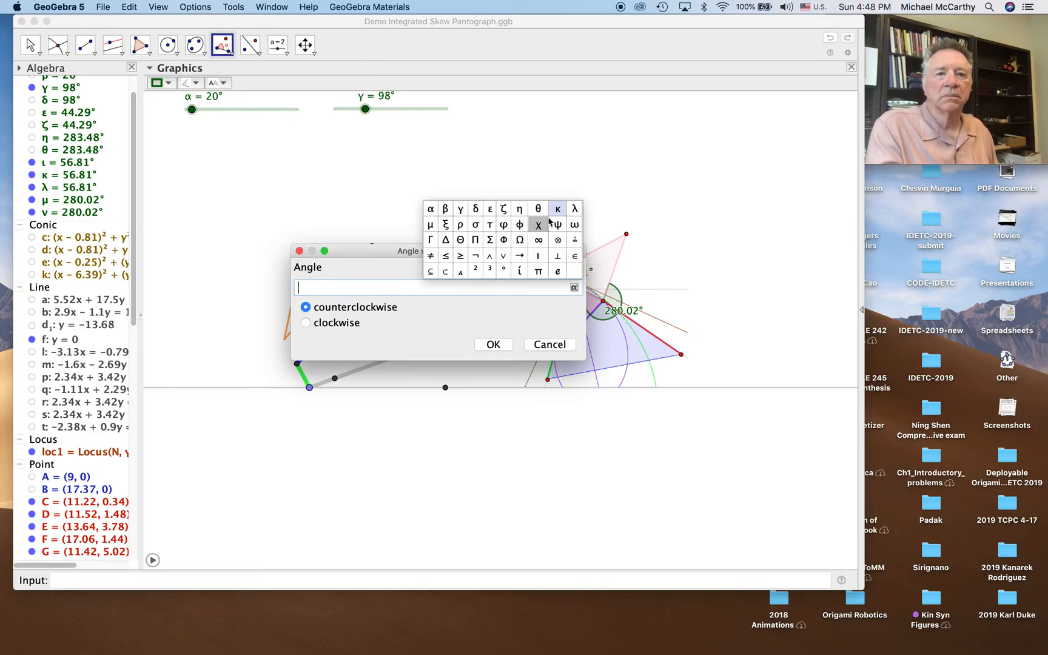
pyautogui.moveTo(555, 224)
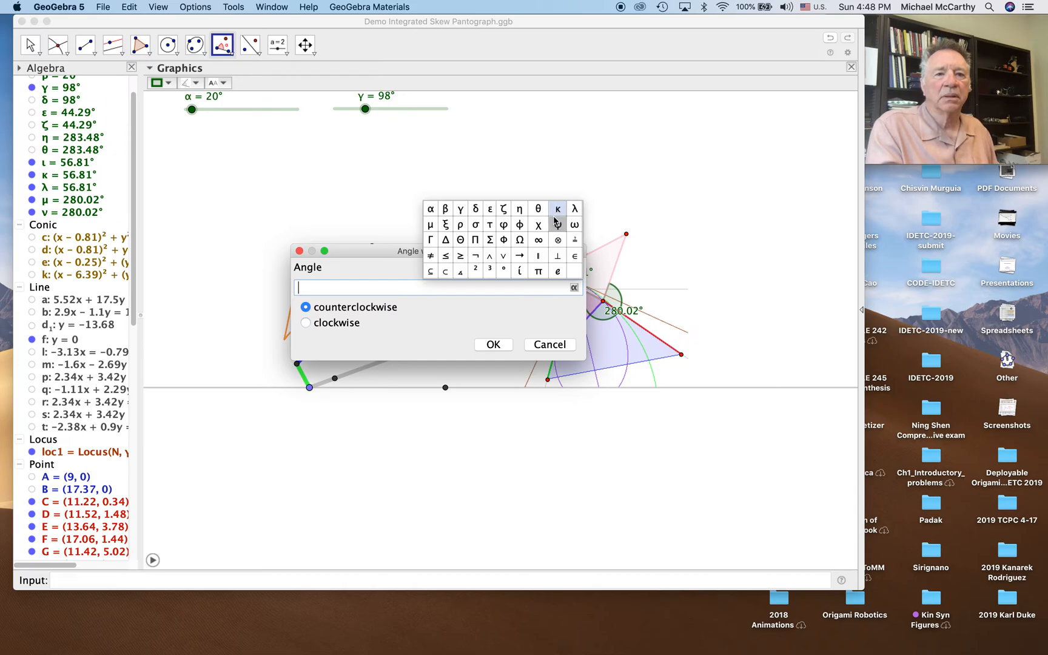
pyautogui.click(558, 208)
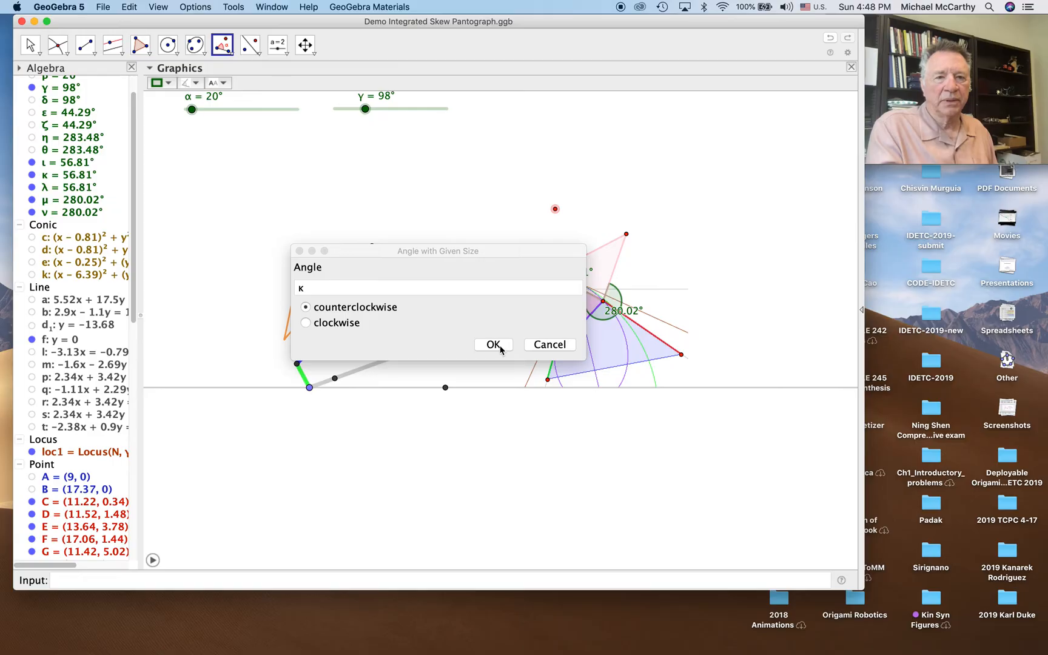
pyautogui.click(493, 344)
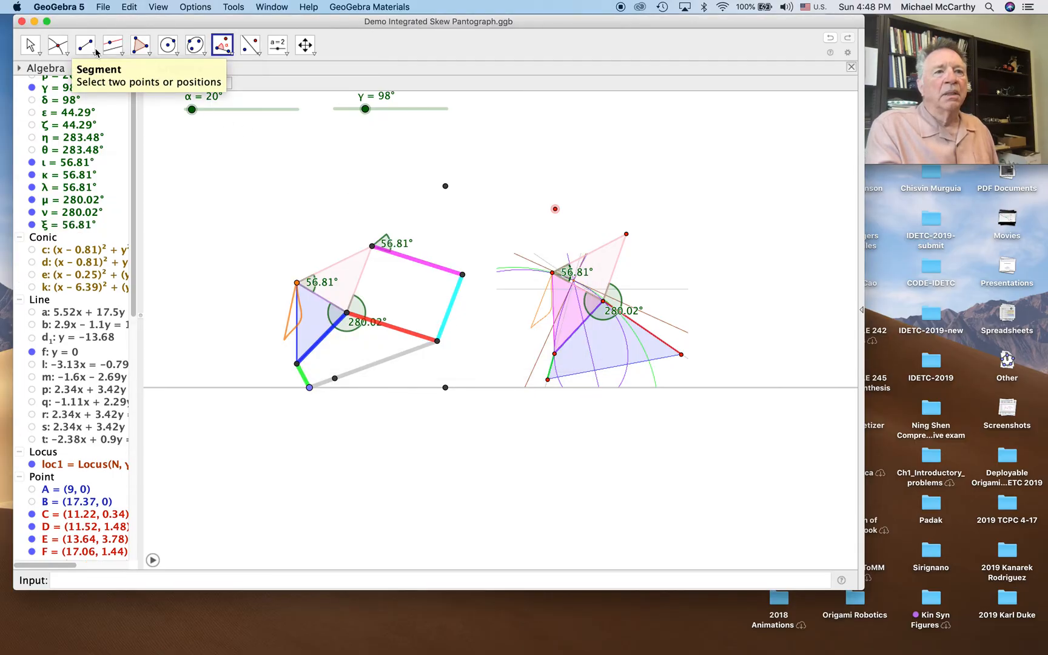
# Step: Create the 280.02° copied angle between the links, with lines i₁ and j₁ along its arms
pyautogui.click(85, 45)
pyautogui.write('45')
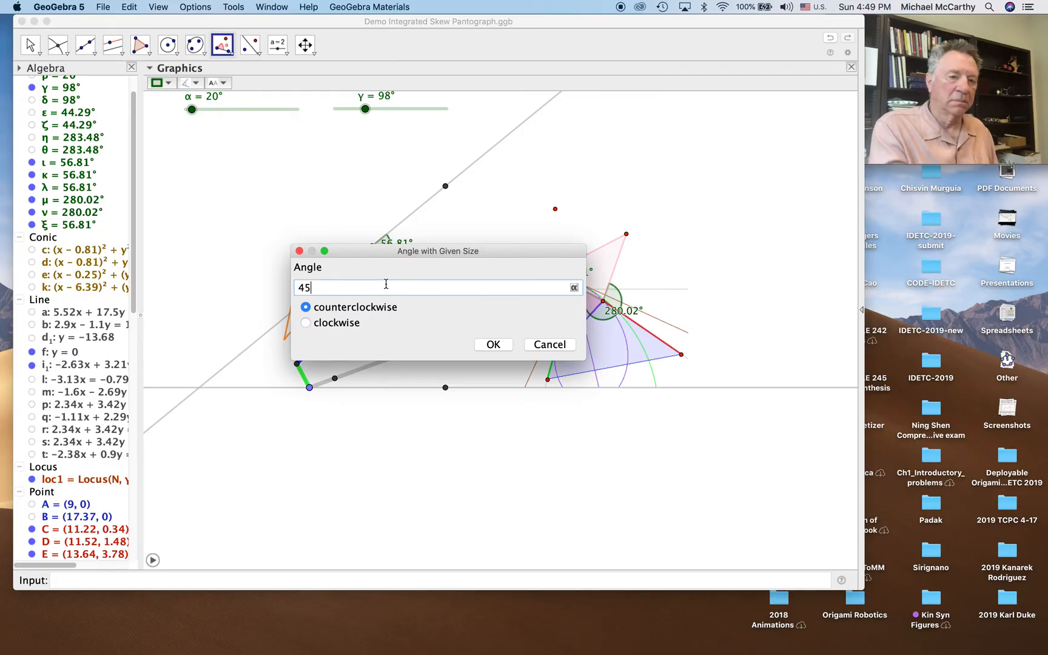
pyautogui.click(492, 345)
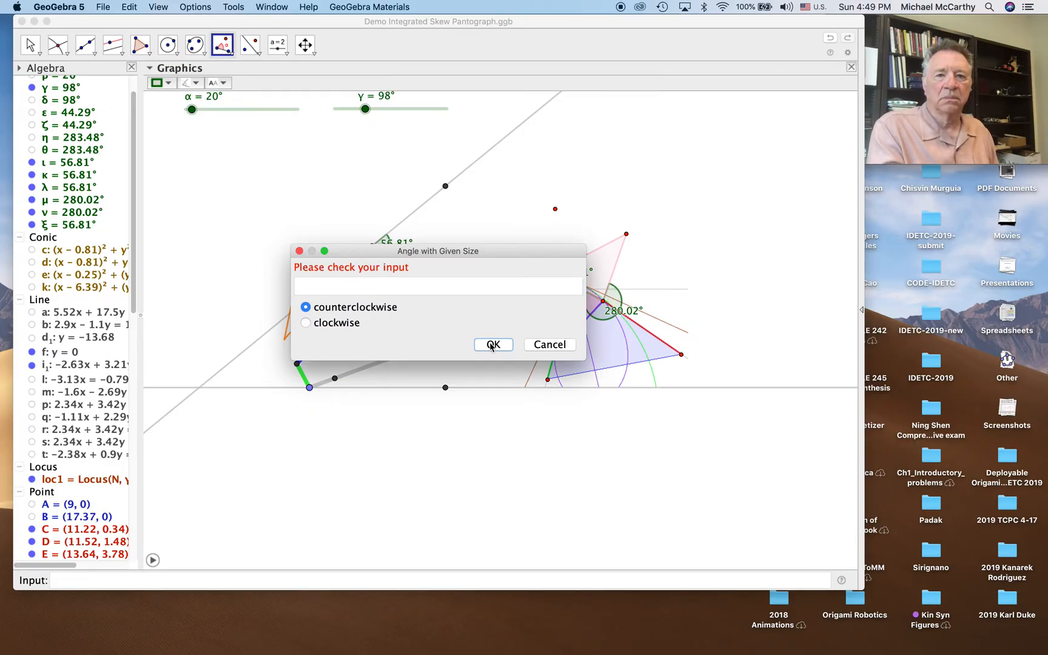
pyautogui.click(434, 286)
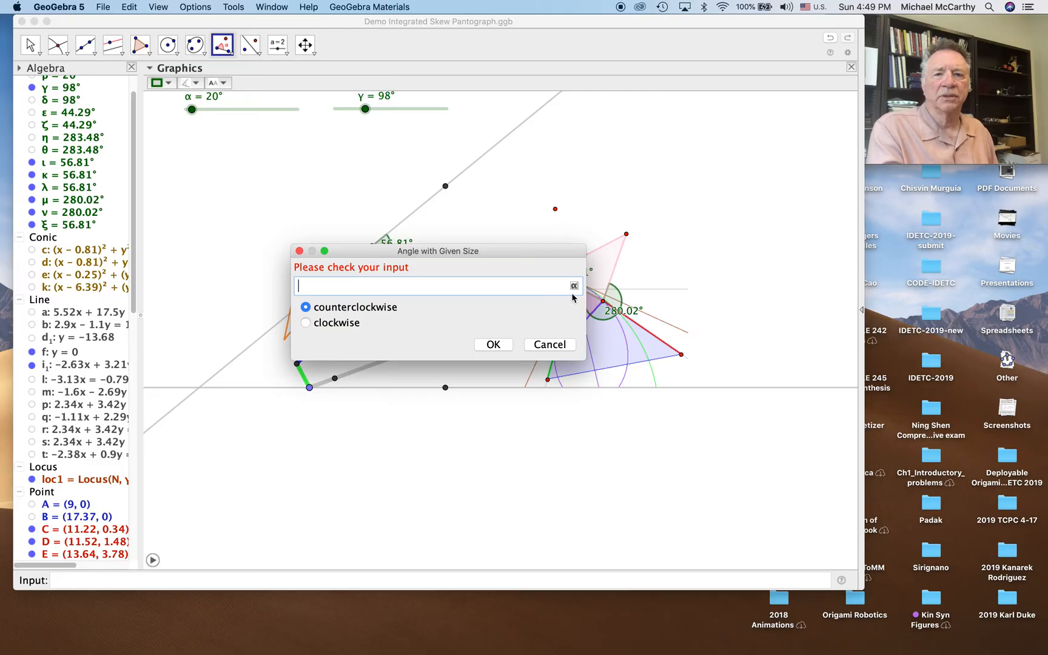
pyautogui.click(572, 286)
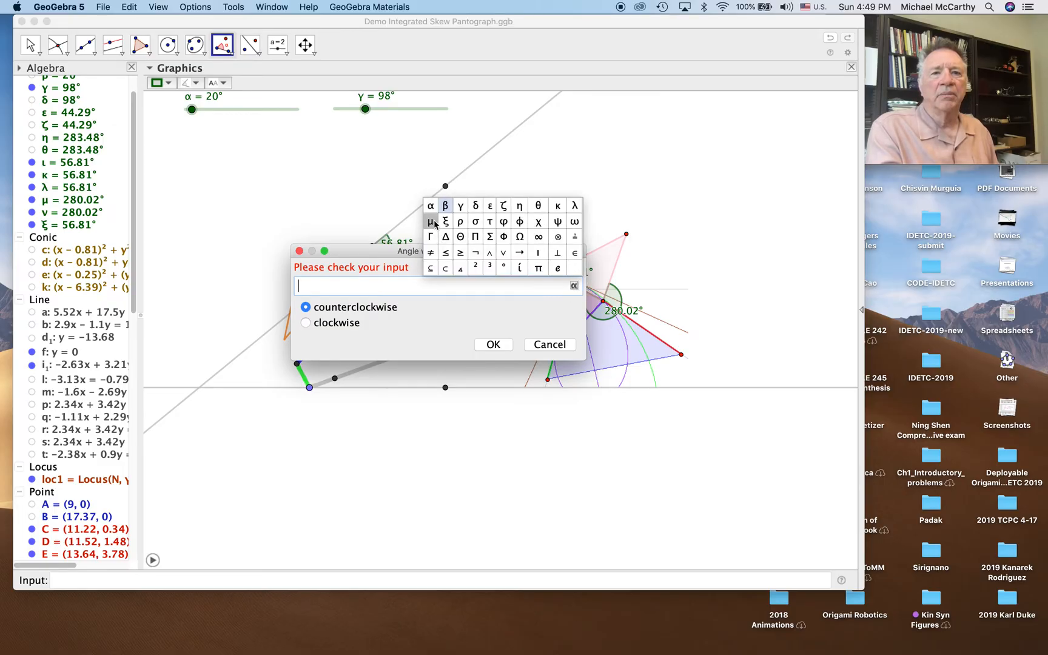
pyautogui.click(492, 345)
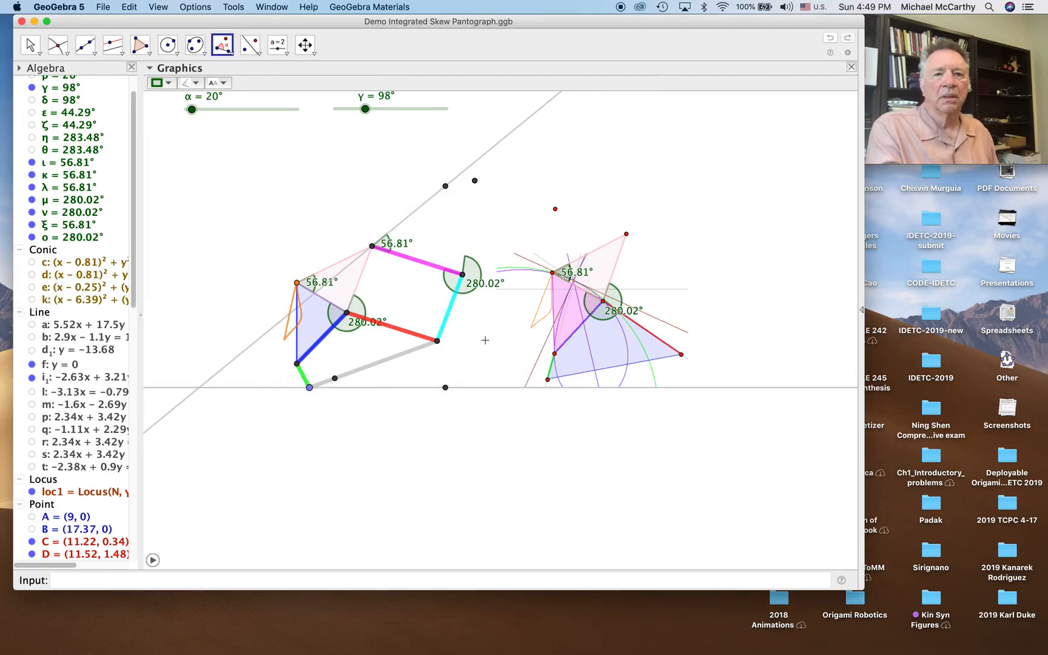
pyautogui.click(85, 44)
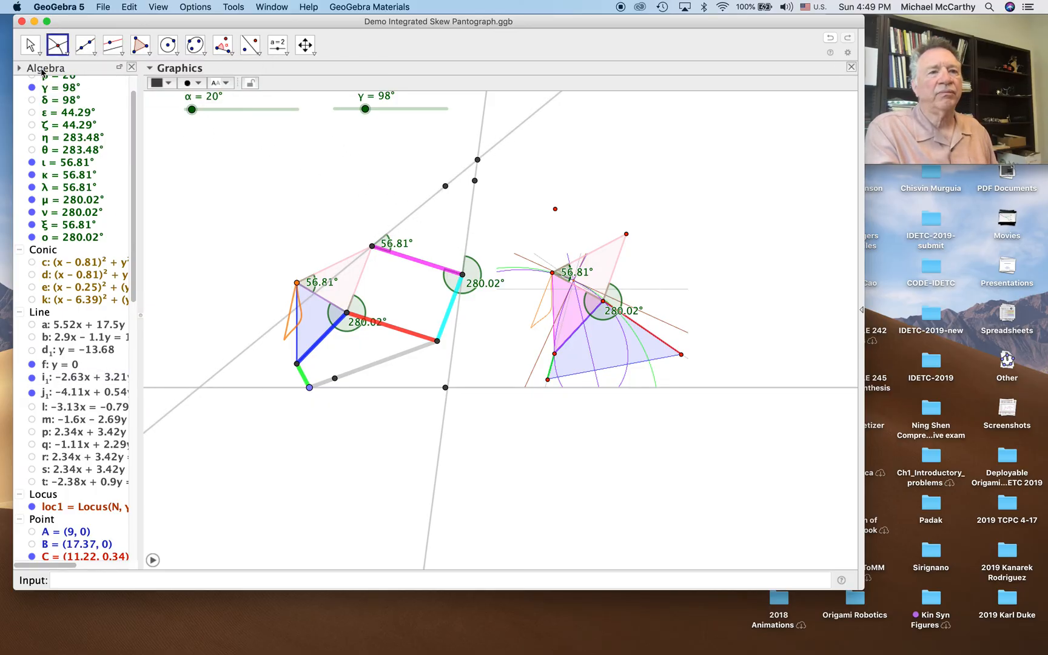
# Step: Build the triangle on the magenta link and colour it magenta from the style bar
pyautogui.scroll(-3)
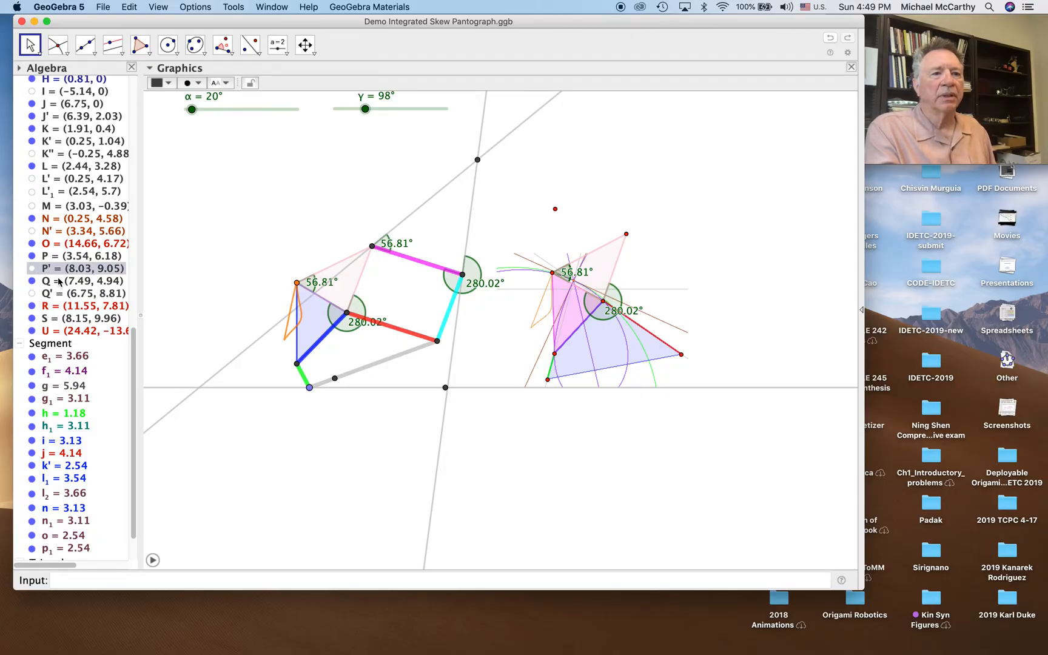
pyautogui.scroll(-3)
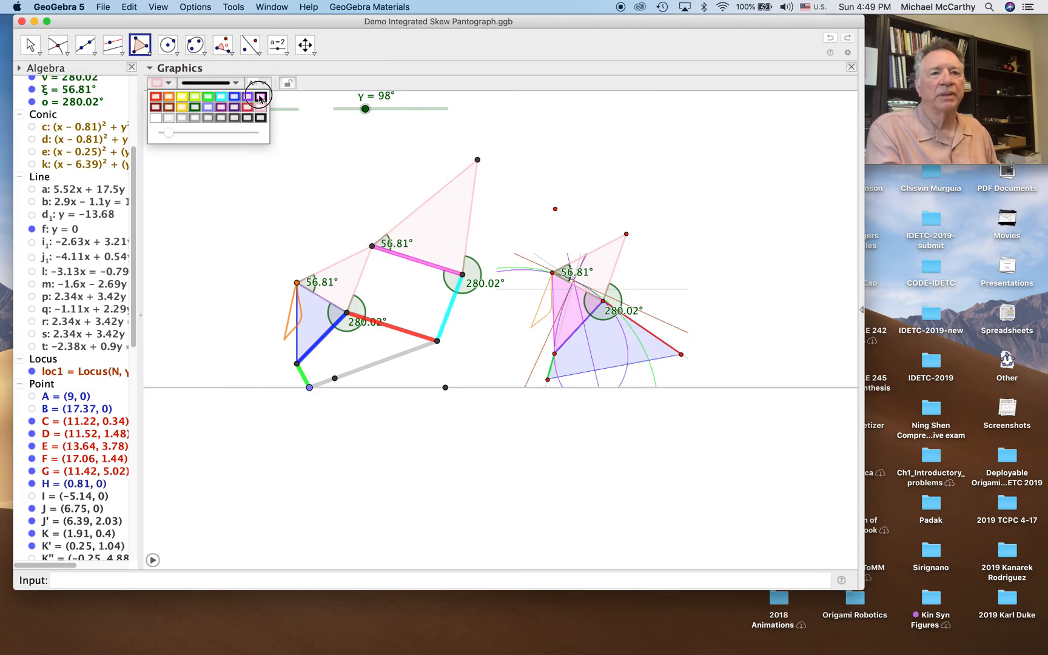
pyautogui.click(258, 95)
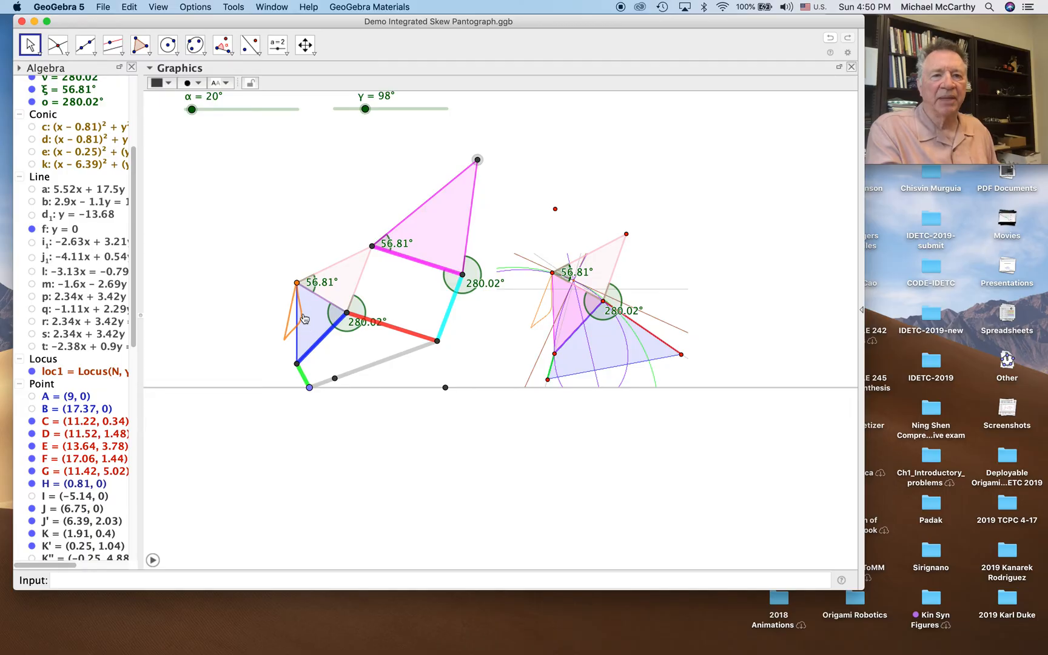
pyautogui.moveTo(113, 45)
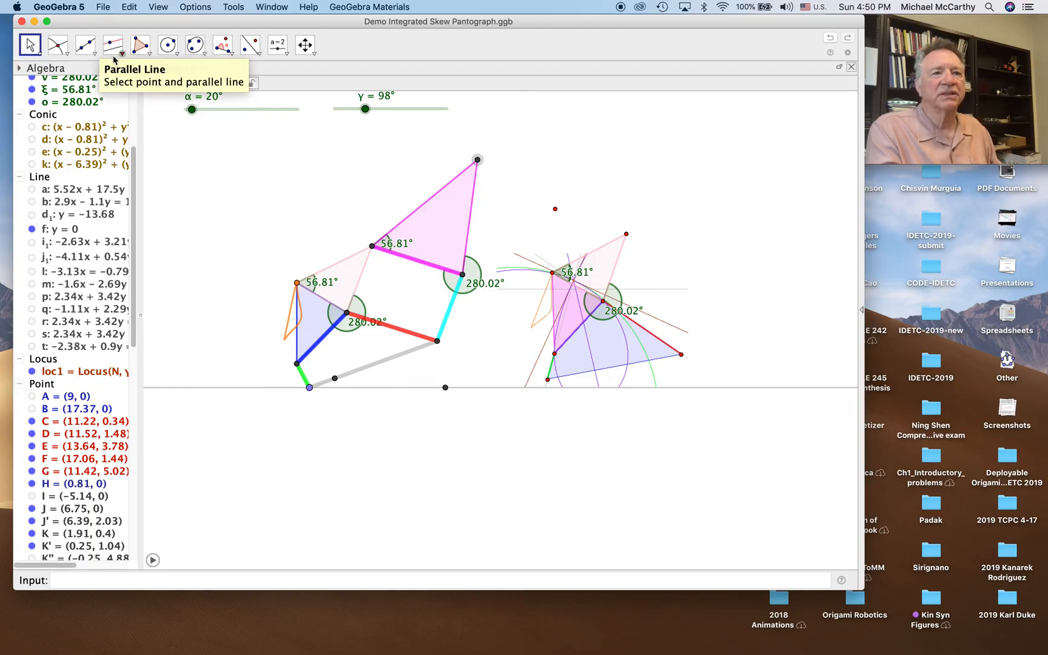
# Step: Trace the magenta apex as orange locus loc2, then drag the driver to flex the linkage to 36.48°
pyautogui.click(112, 44)
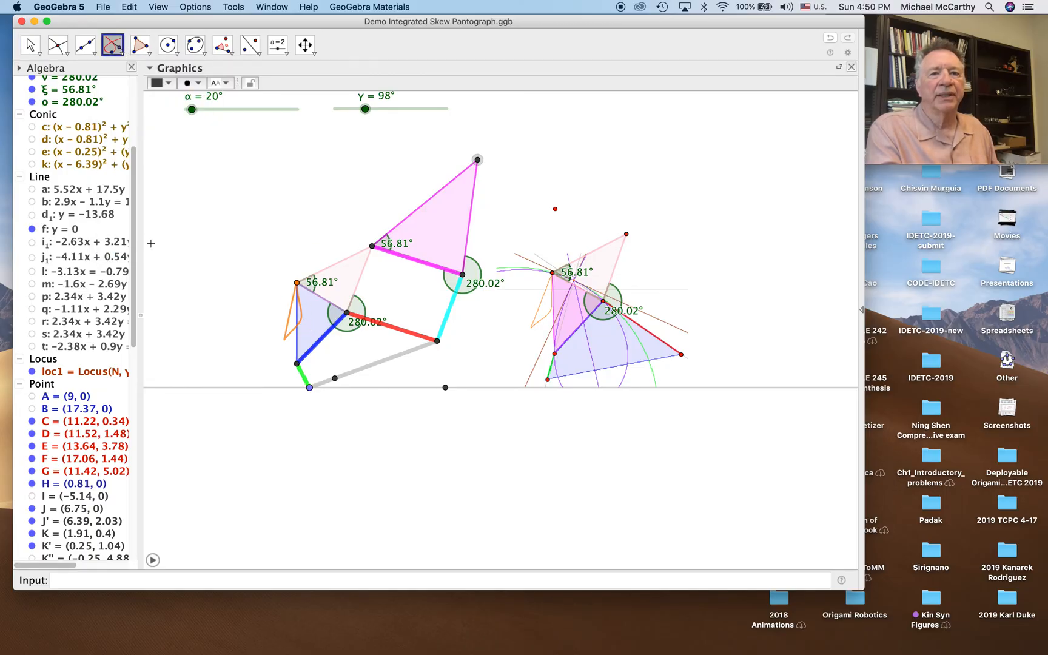
pyautogui.click(112, 45)
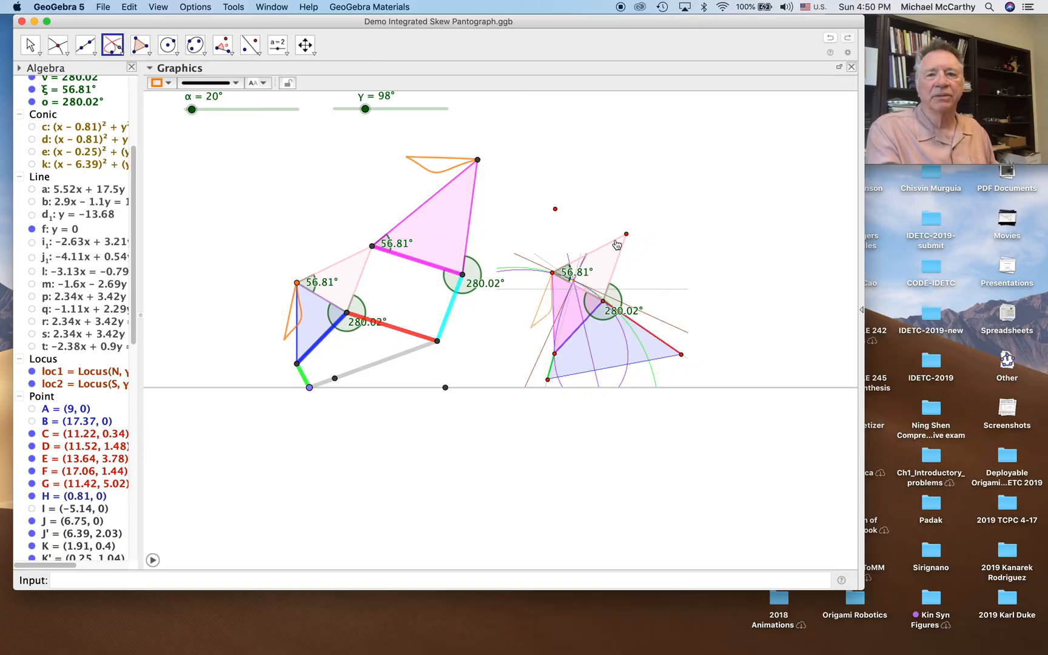
pyautogui.click(32, 44)
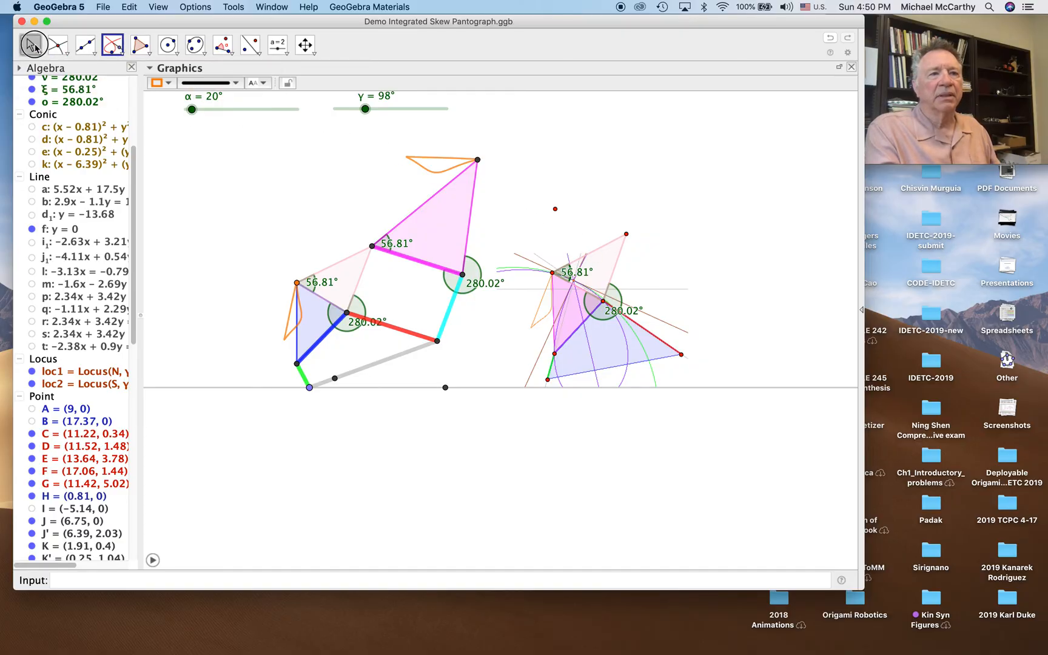
pyautogui.click(30, 45)
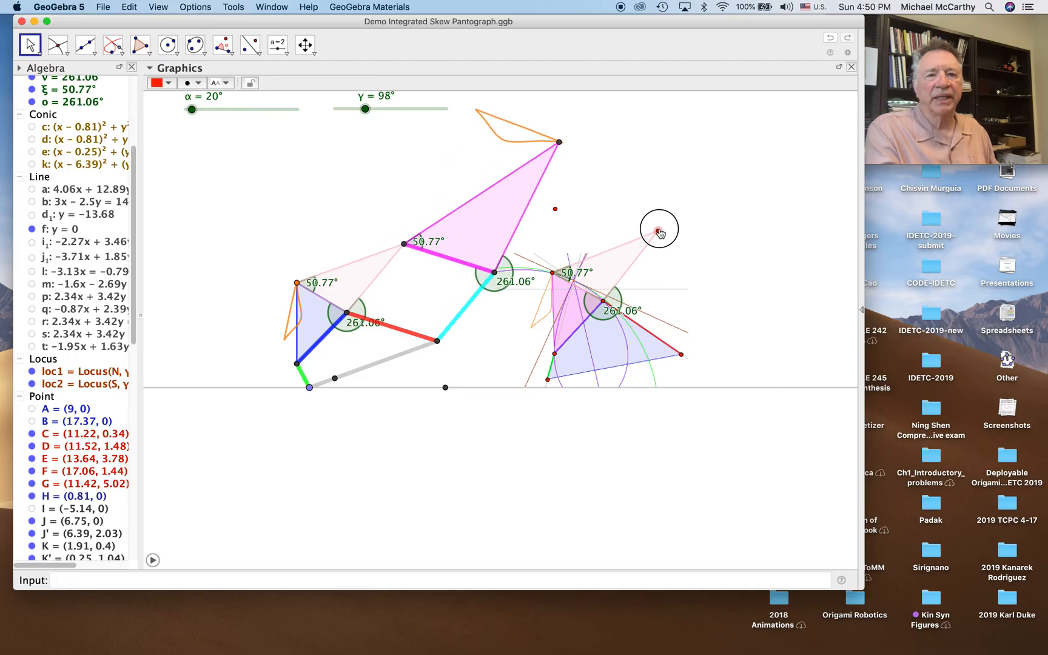
pyautogui.moveTo(658, 229); pyautogui.dragTo(671, 267)
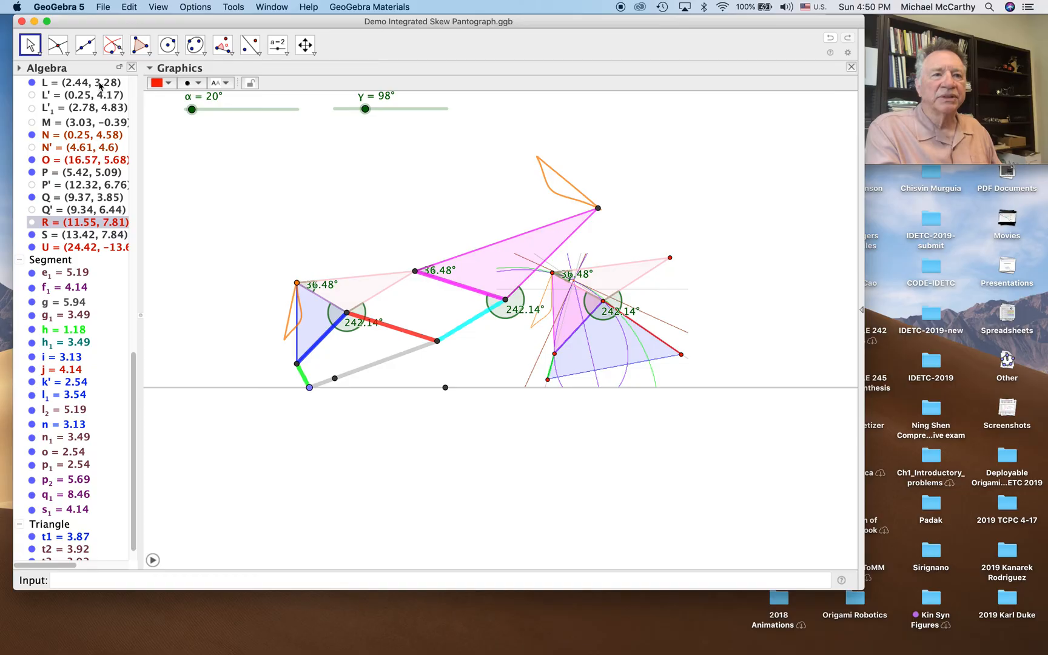
pyautogui.moveTo(192, 109)
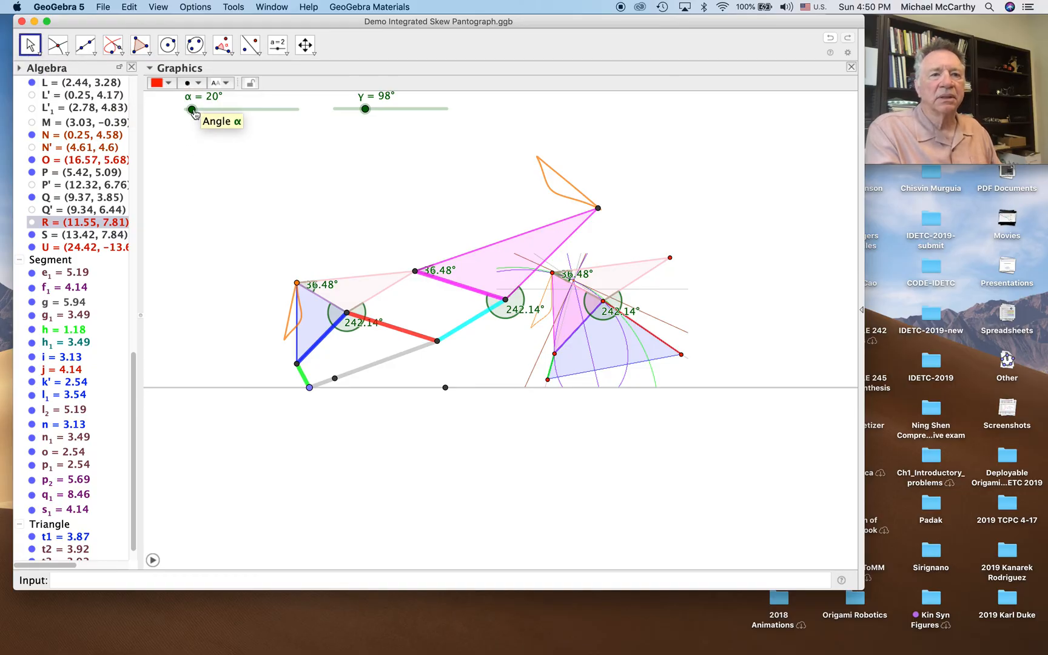
# Step: Rotate the leg with the α slider and add horizontal ground line k₁ at y = −14.26
pyautogui.moveTo(192, 109); pyautogui.dragTo(266, 109)
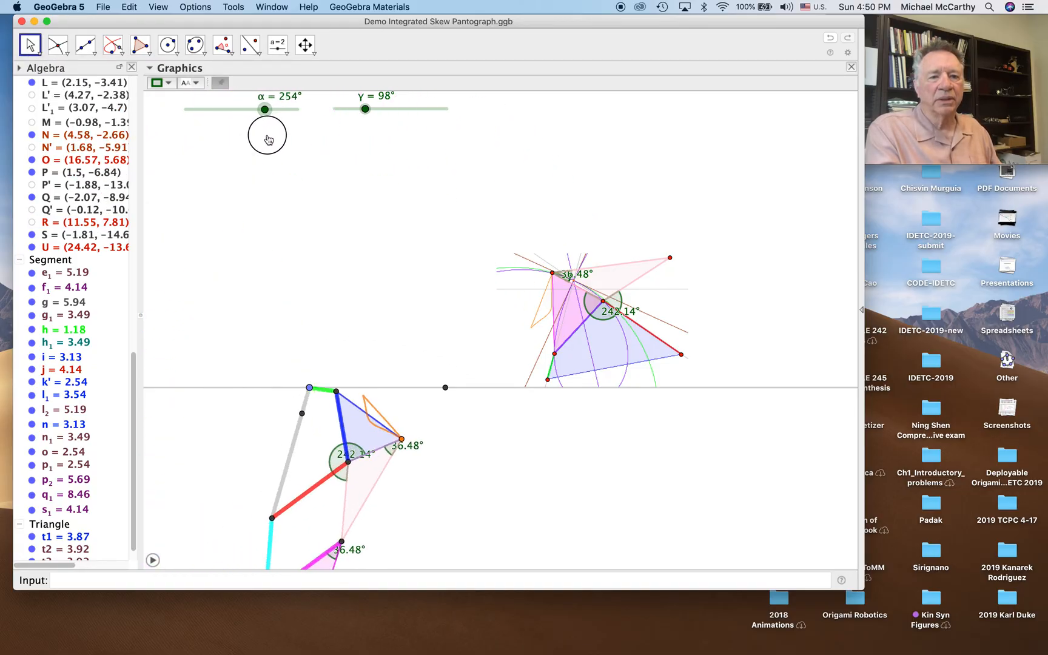
pyautogui.moveTo(264, 109); pyautogui.dragTo(270, 109)
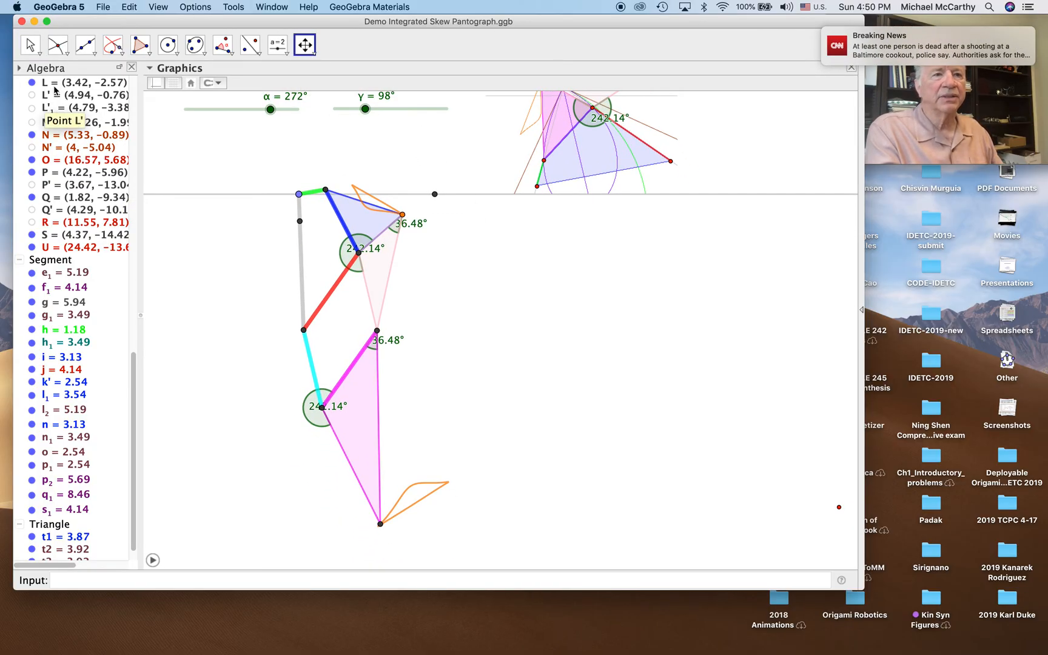
pyautogui.click(85, 44)
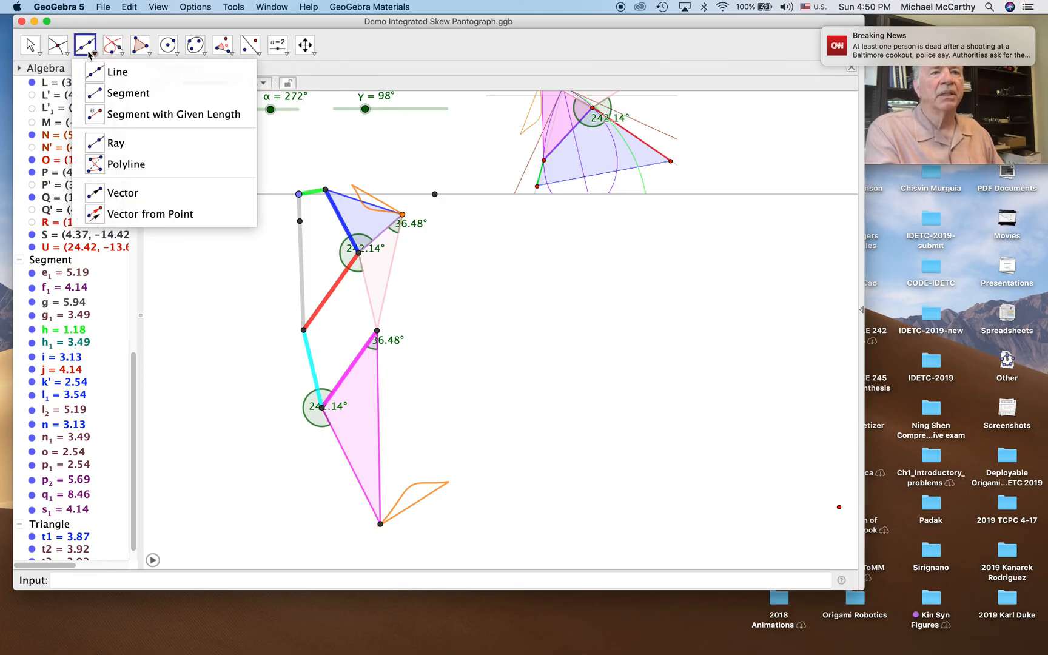
pyautogui.click(112, 45)
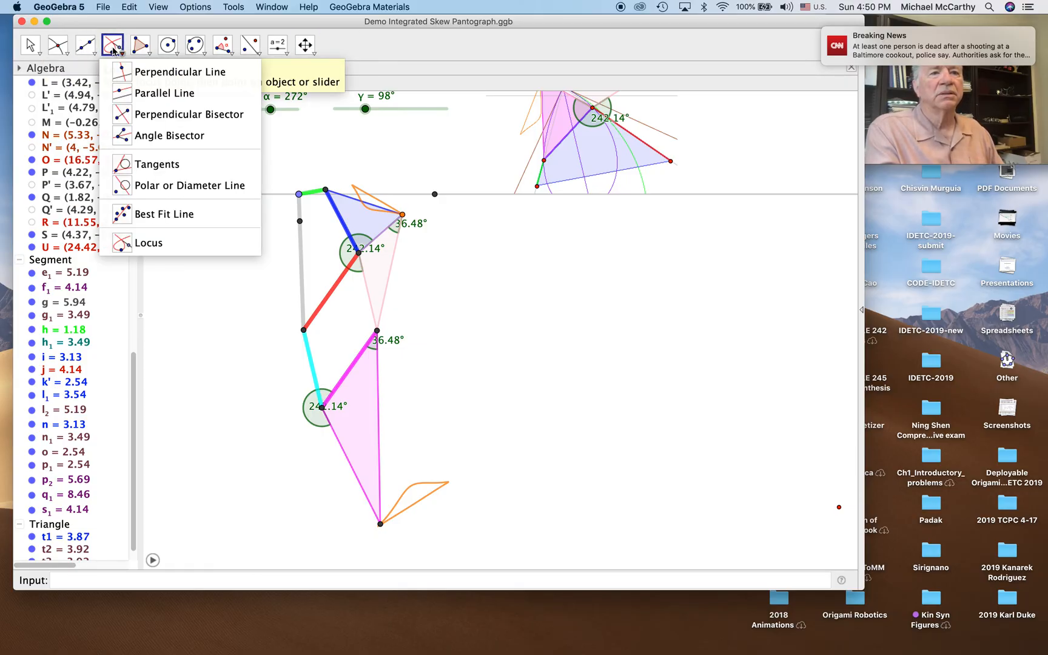
pyautogui.moveTo(164, 93)
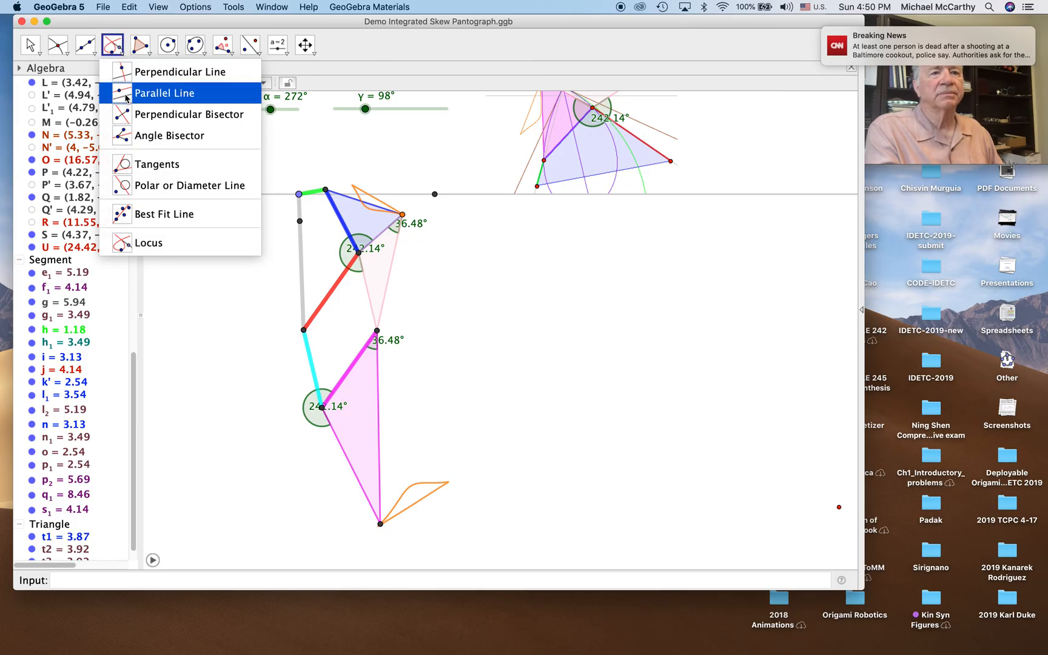
pyautogui.click(164, 93)
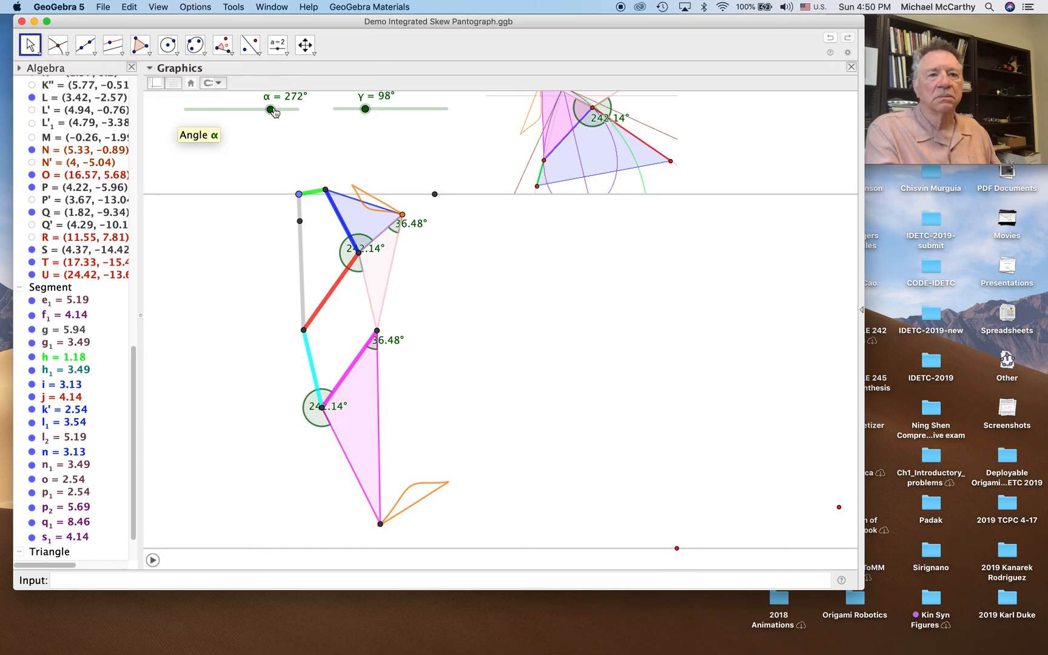
# Step: Set α to 240° so the foot curve rests on the ground line
pyautogui.moveTo(273, 109); pyautogui.dragTo(260, 110)
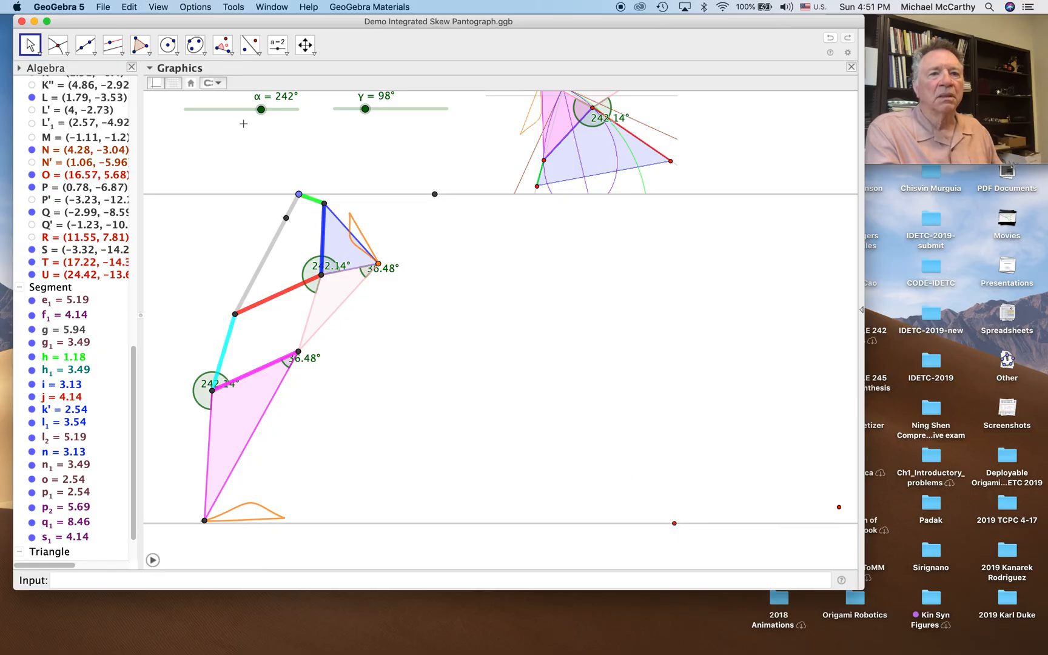
pyautogui.moveTo(260, 109); pyautogui.dragTo(254, 109)
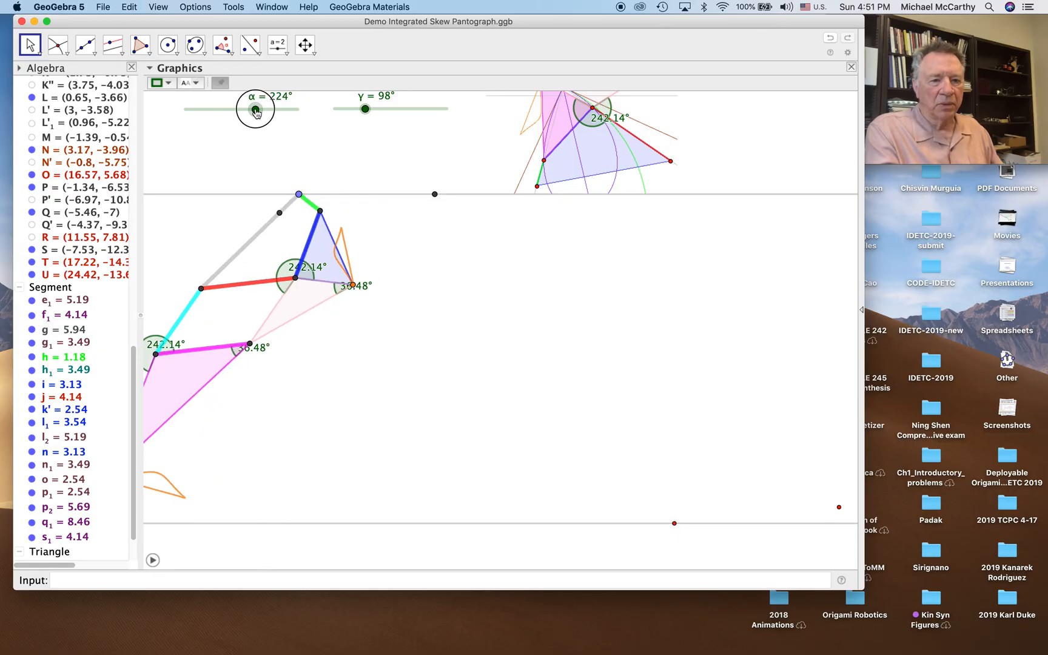
pyautogui.moveTo(254, 110); pyautogui.dragTo(260, 109)
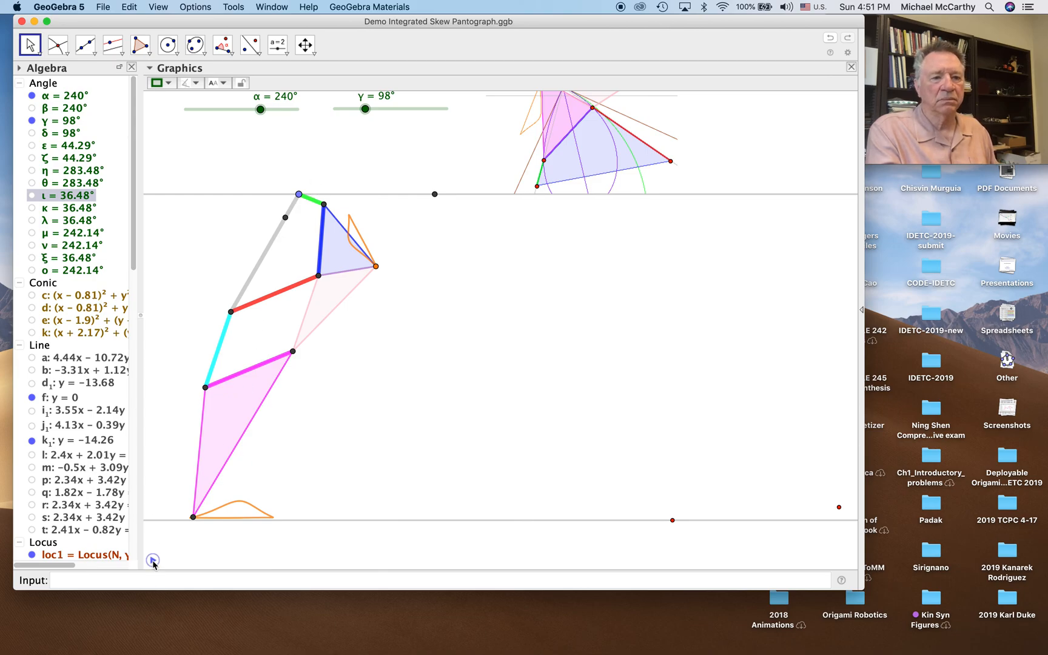
# Step: Play the γ animation with α at 240°, the foot sweeping along k₁ (γ reaching 352°)
pyautogui.click(153, 559)
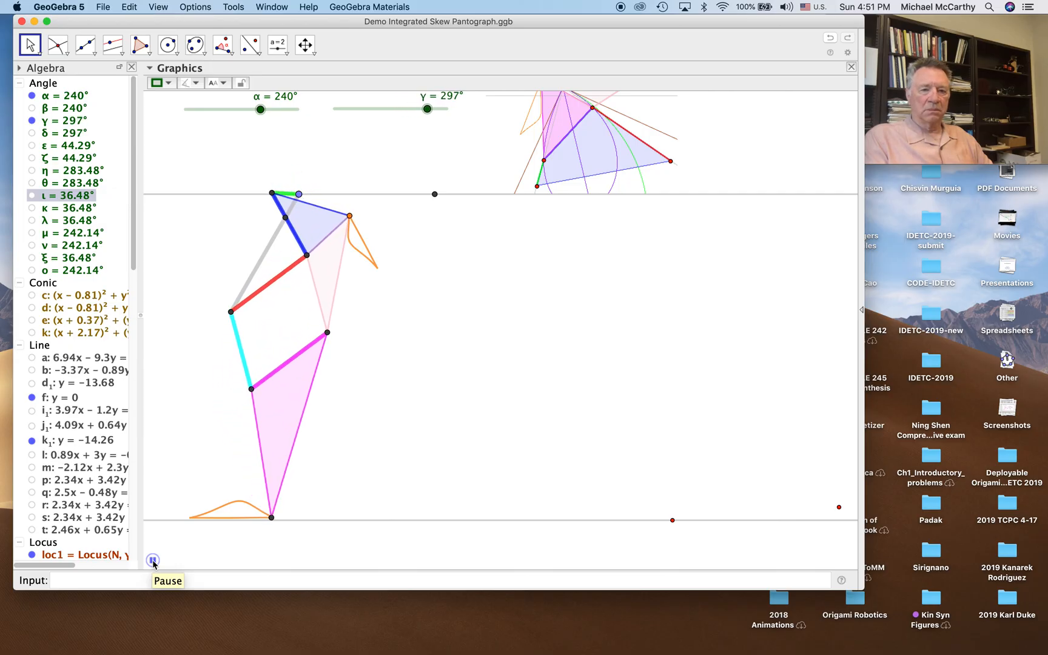
pyautogui.moveTo(428, 109); pyautogui.dragTo(336, 109)
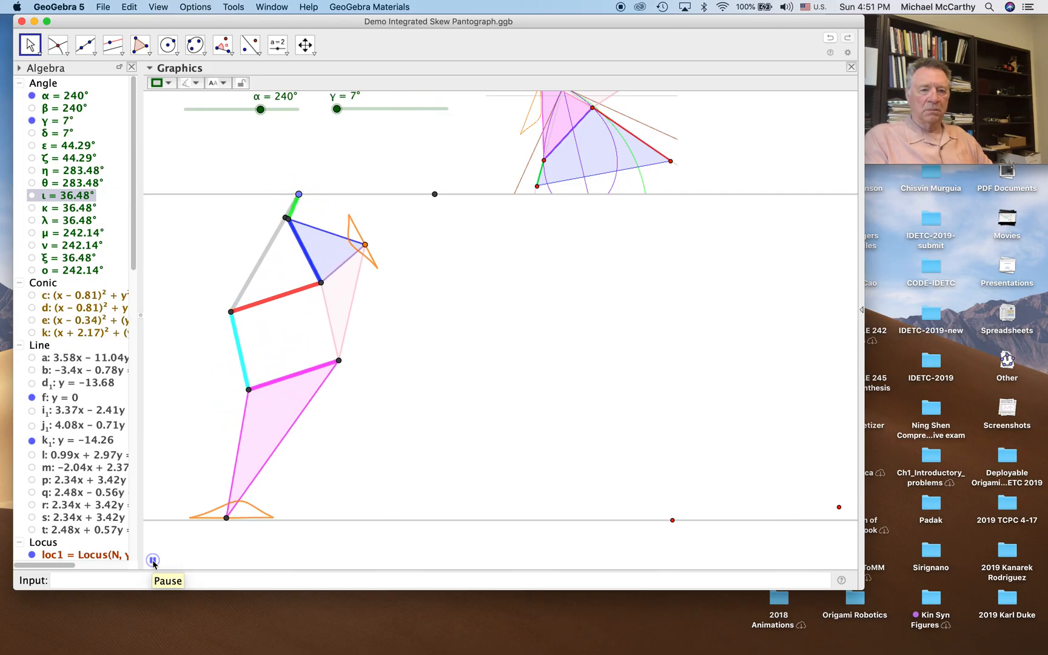
pyautogui.moveTo(336, 109); pyautogui.dragTo(358, 108)
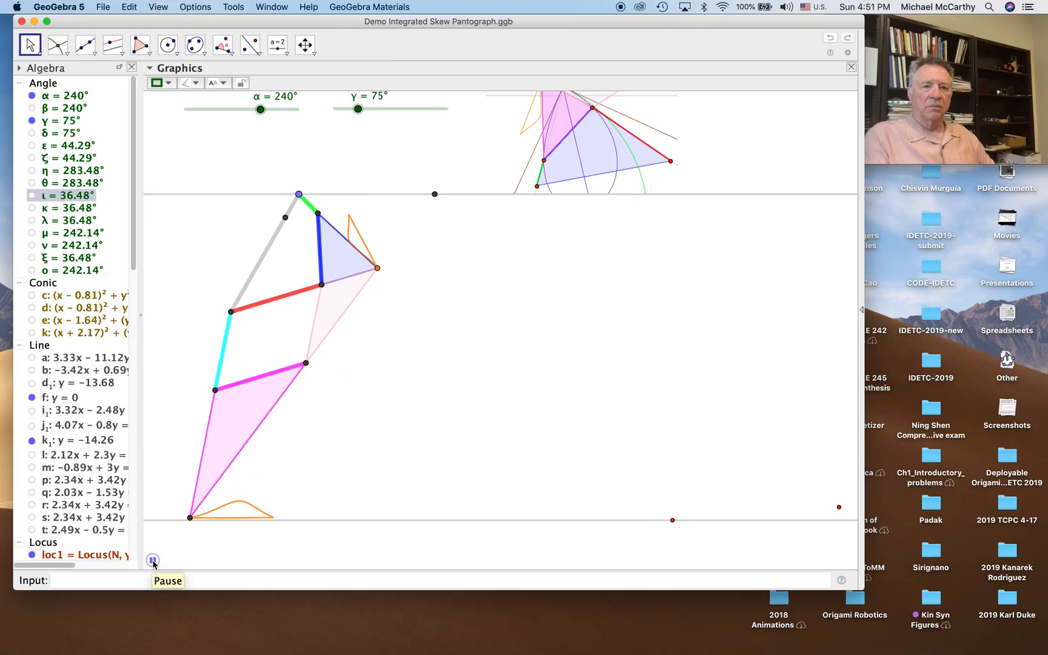
pyautogui.moveTo(358, 109); pyautogui.dragTo(379, 109)
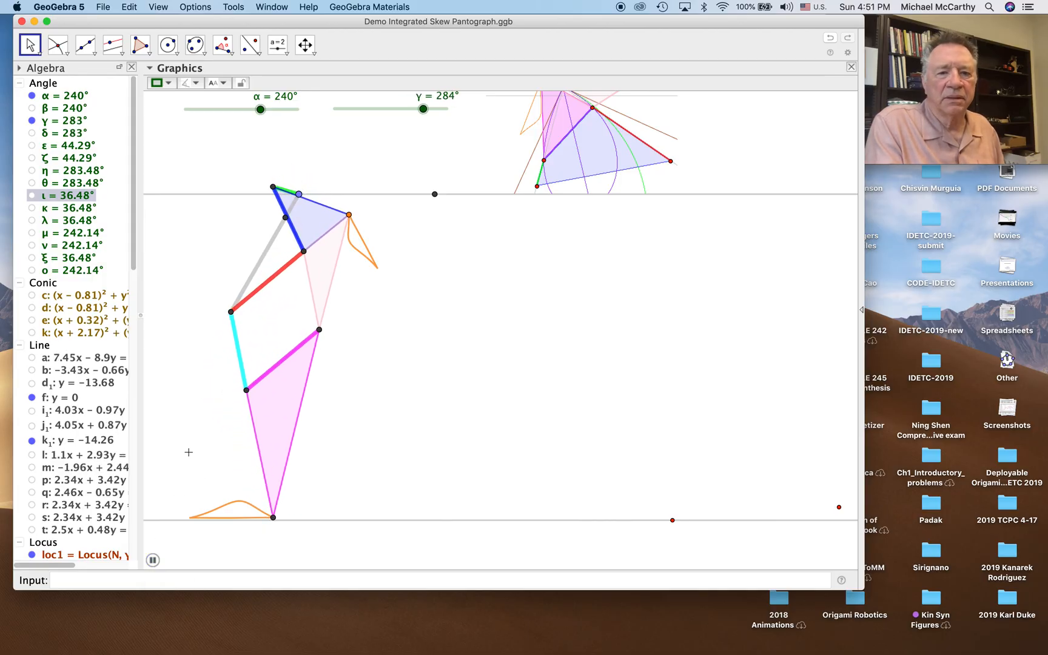
pyautogui.moveTo(424, 110); pyautogui.dragTo(445, 109)
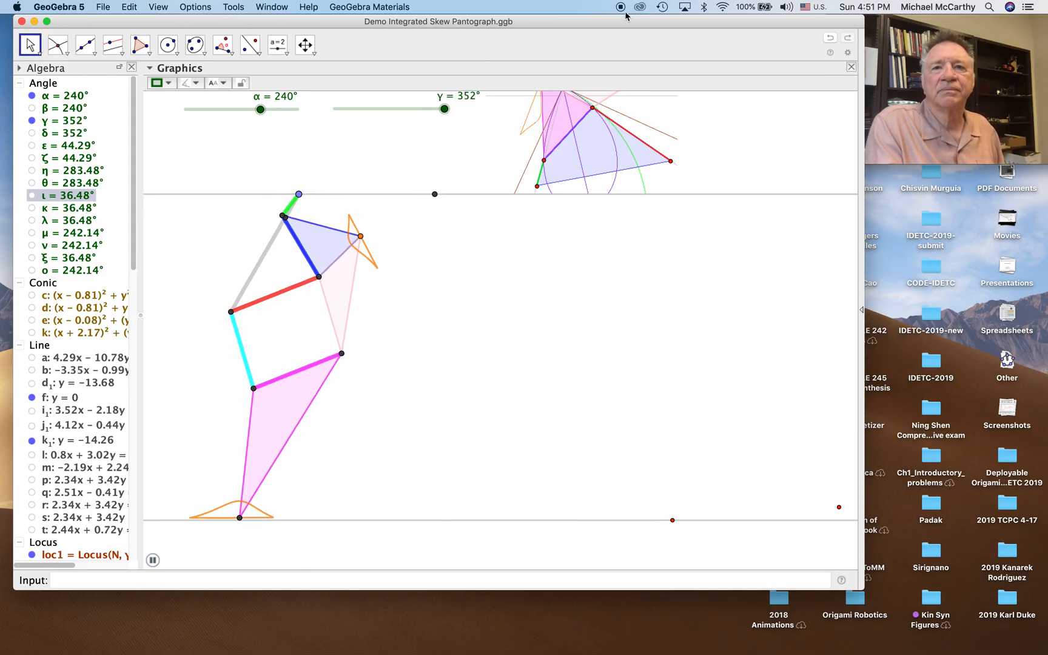